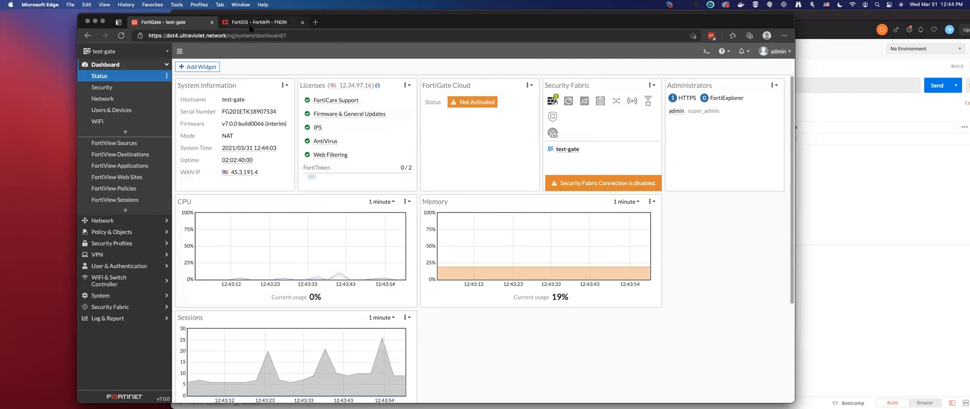
{"action": "mouse_move", "coordinate": [260, 22]}
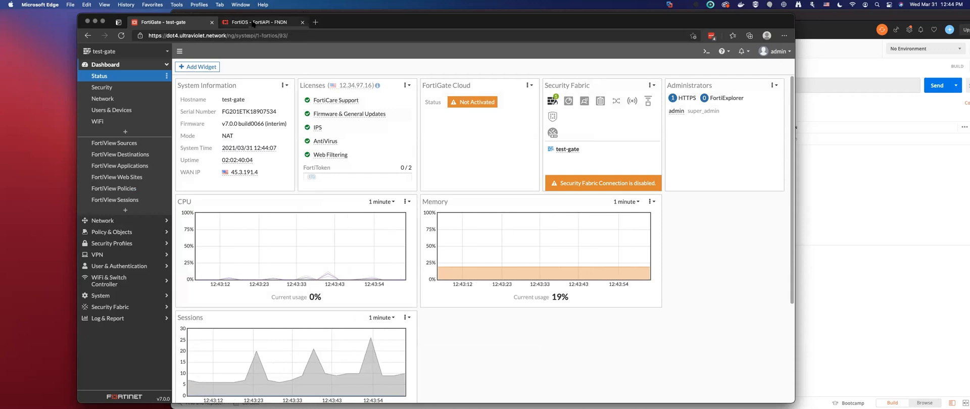
Open the FortiOS 6.4.5 firewall configuration API list and scroll down to firewall/policy.
{"action": "left_click", "coordinate": [259, 22]}
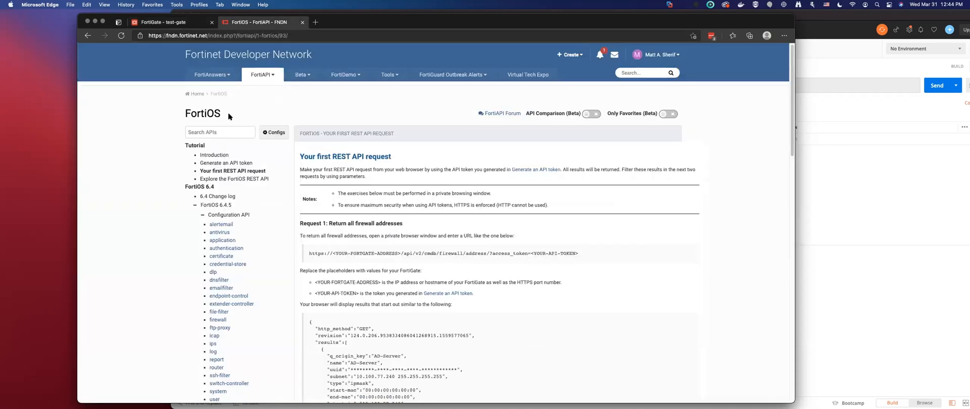
{"action": "scroll", "scroll_direction": "down", "scroll_amount": 3}
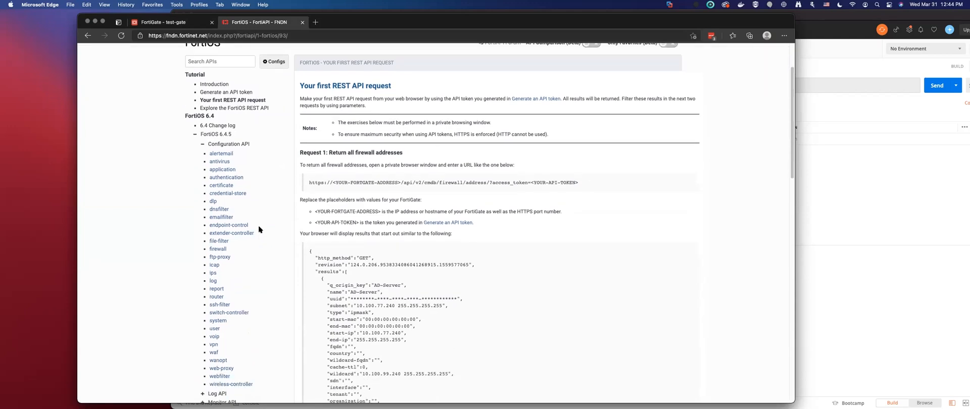
{"action": "left_click", "coordinate": [218, 250]}
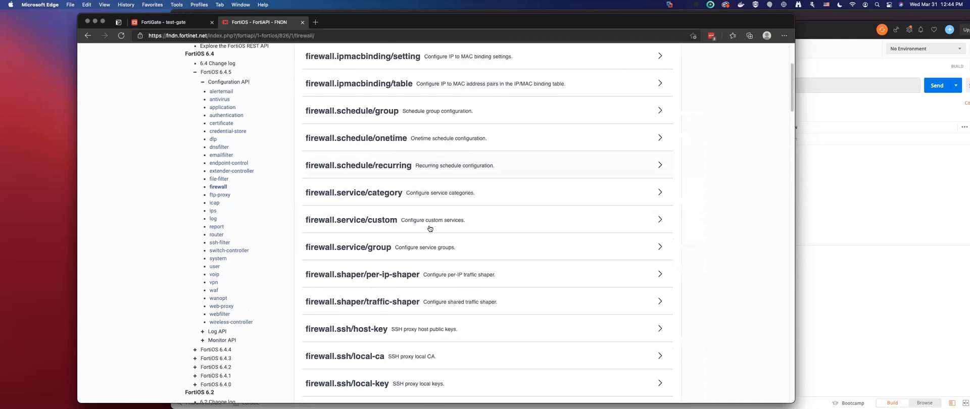
{"action": "scroll", "scroll_direction": "down", "scroll_amount": 3}
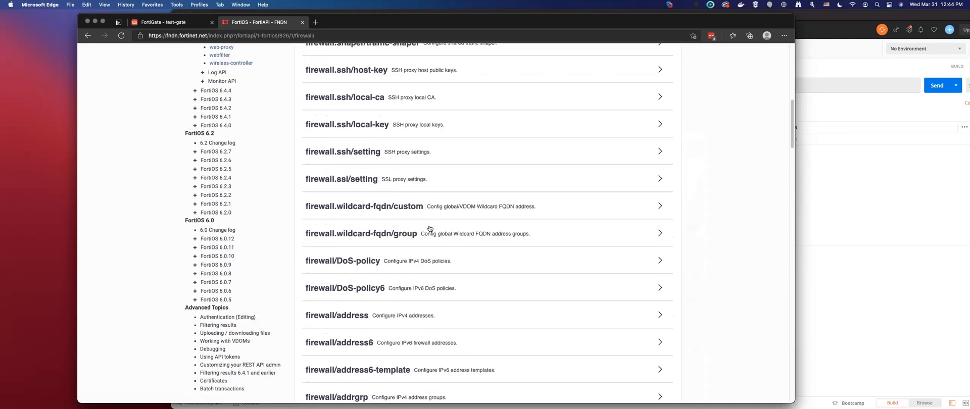
{"action": "scroll", "scroll_direction": "down", "scroll_amount": 3}
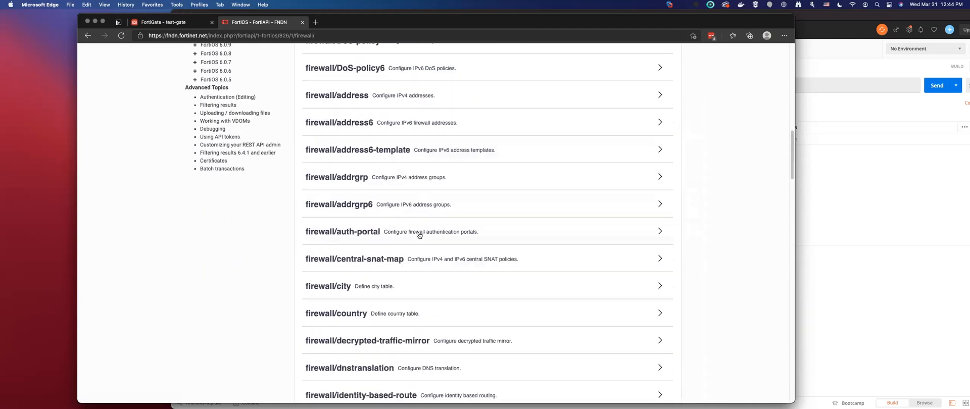
{"action": "scroll", "scroll_direction": "down", "scroll_amount": 3}
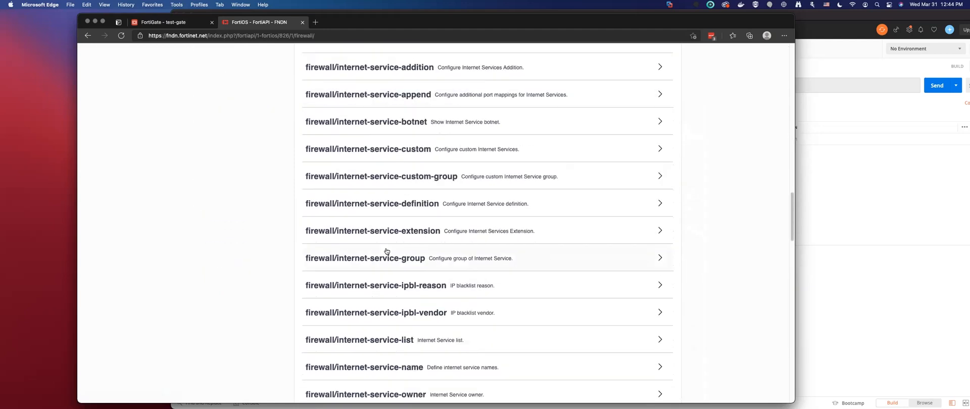
{"action": "scroll", "scroll_direction": "down", "scroll_amount": 3}
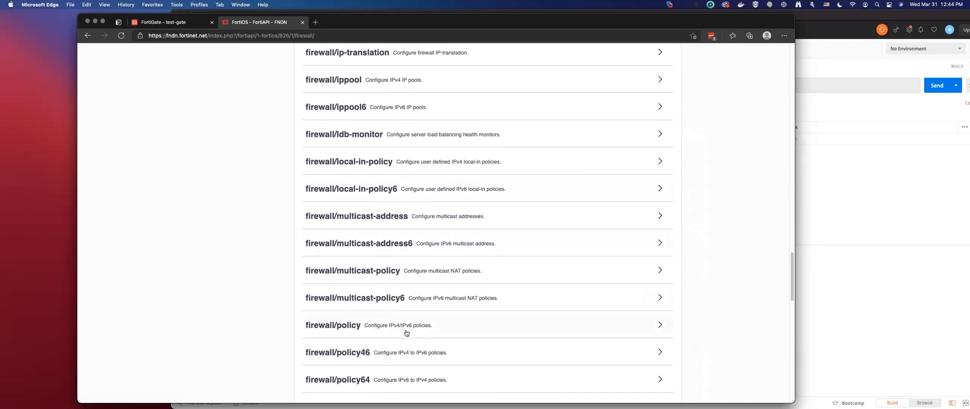
Expand the firewall/policy endpoint to reveal its operations.
{"action": "left_click", "coordinate": [333, 325]}
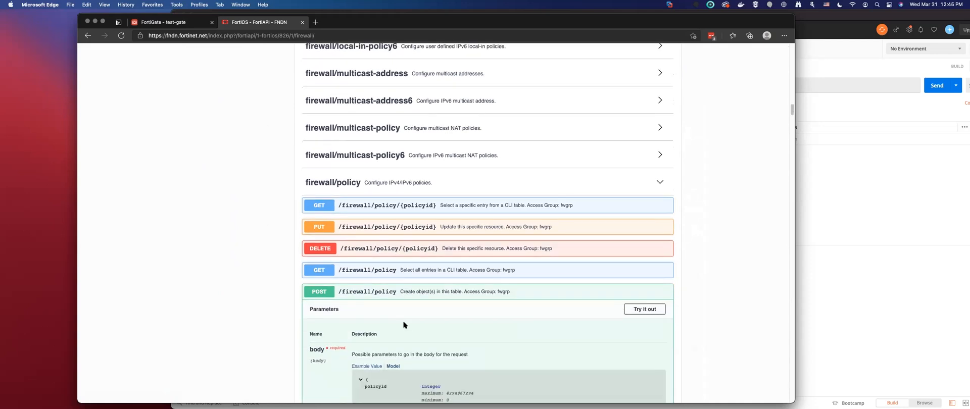
{"action": "scroll", "scroll_direction": "down", "scroll_amount": 3}
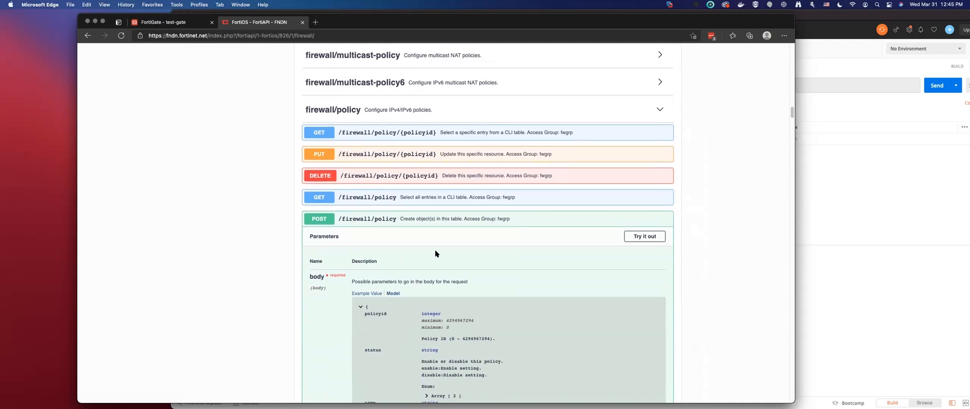
{"action": "scroll", "scroll_direction": "down", "scroll_amount": 3}
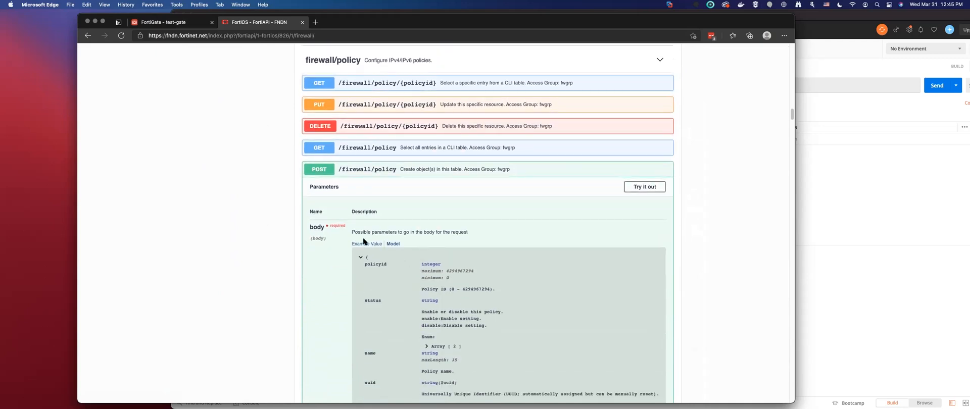
{"action": "scroll", "scroll_direction": "down", "scroll_amount": 3}
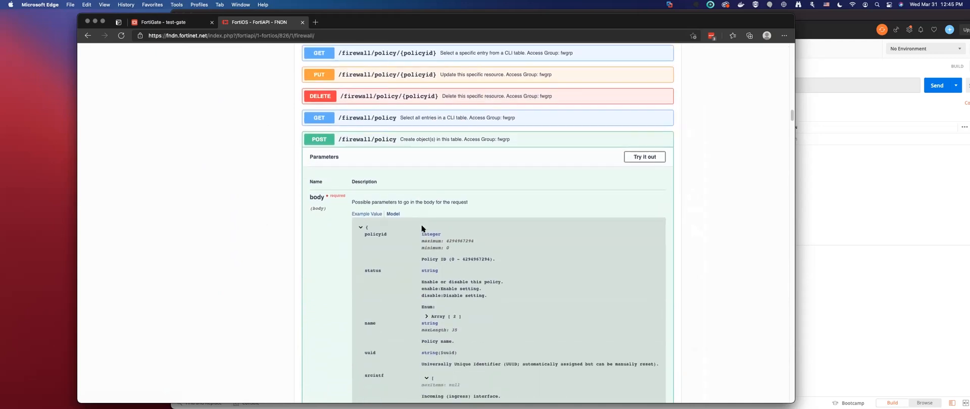
{"action": "scroll", "scroll_direction": "down", "scroll_amount": 3}
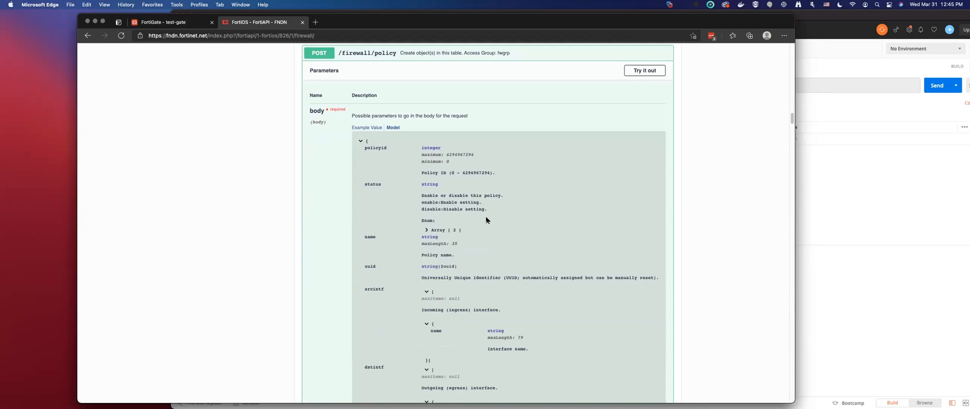
Scroll through the POST /firewall/policy request body parameter model.
{"action": "scroll", "scroll_direction": "down", "scroll_amount": 3}
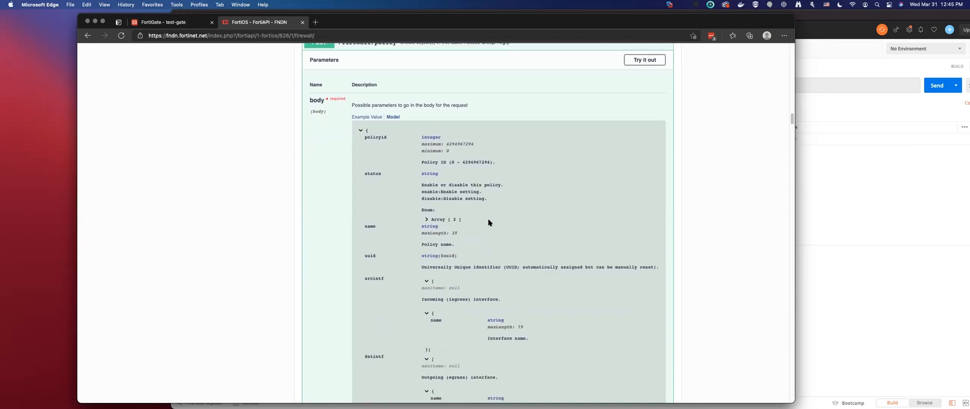
{"action": "scroll", "scroll_direction": "down", "scroll_amount": 3}
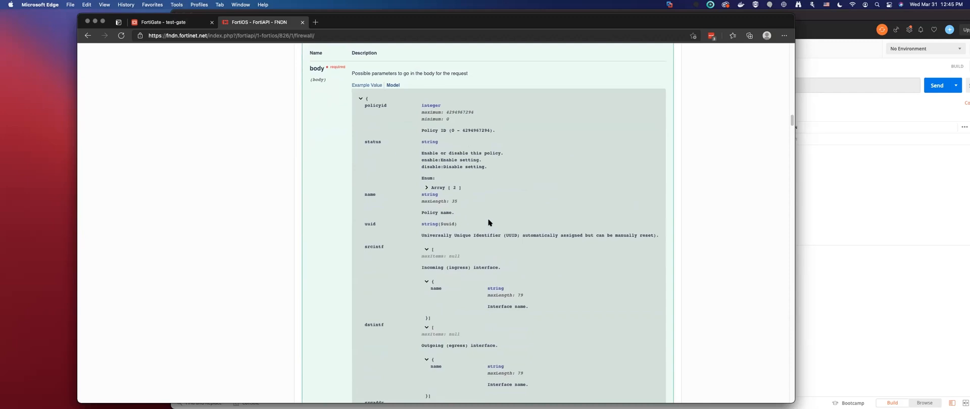
{"action": "scroll", "scroll_direction": "down", "scroll_amount": 3}
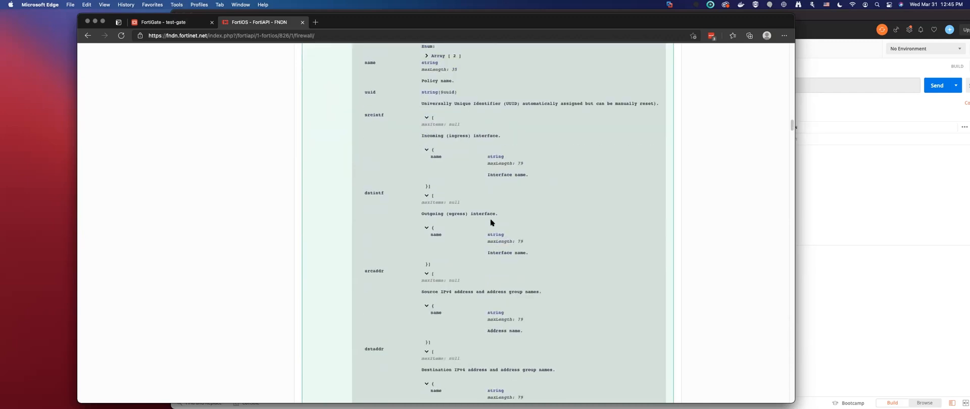
{"action": "scroll", "scroll_direction": "down", "scroll_amount": 3}
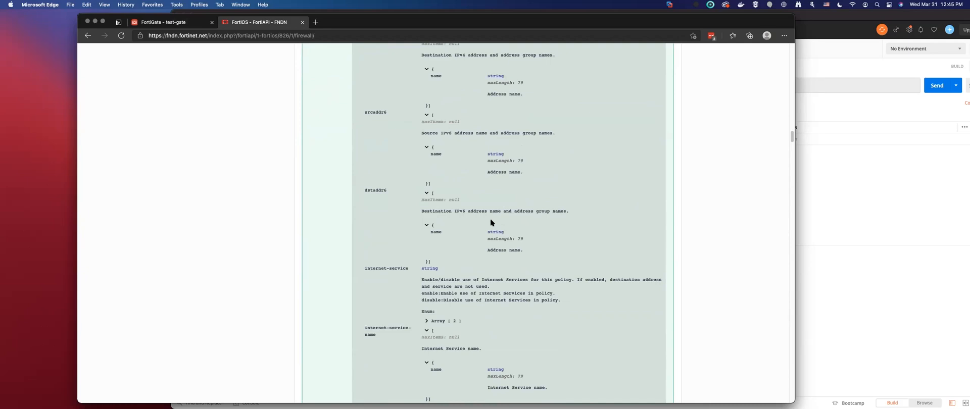
{"action": "scroll", "scroll_direction": "down", "scroll_amount": 3}
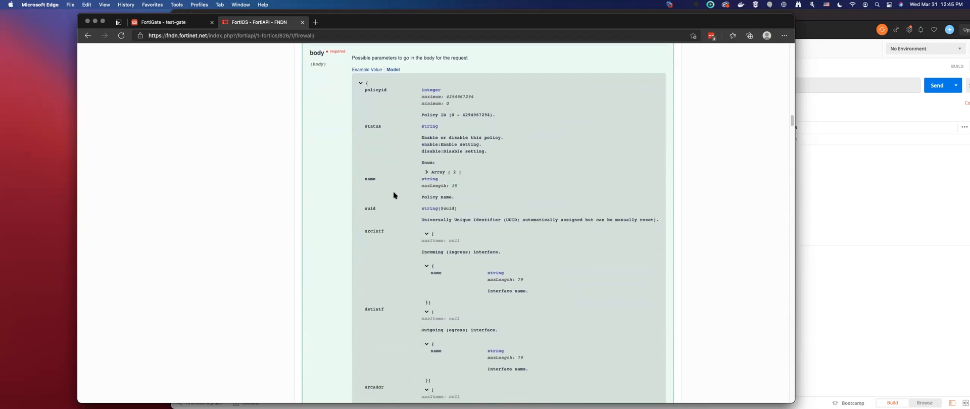
{"action": "scroll", "scroll_direction": "down", "scroll_amount": 3}
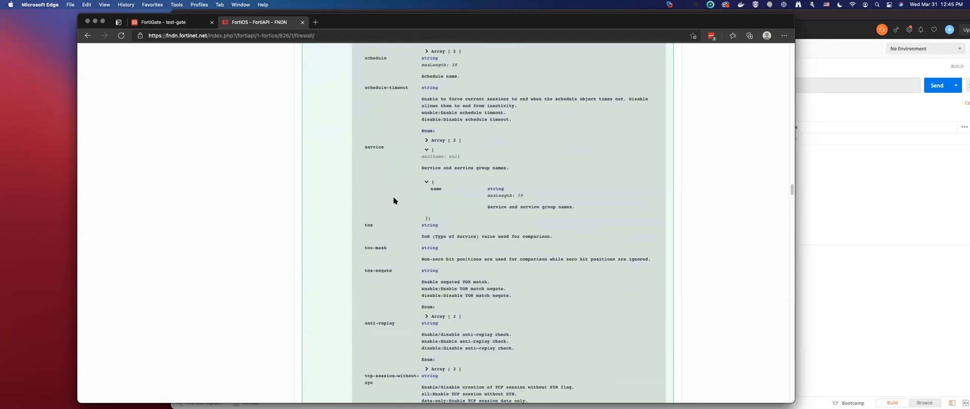
{"action": "scroll", "scroll_direction": "down", "scroll_amount": 3}
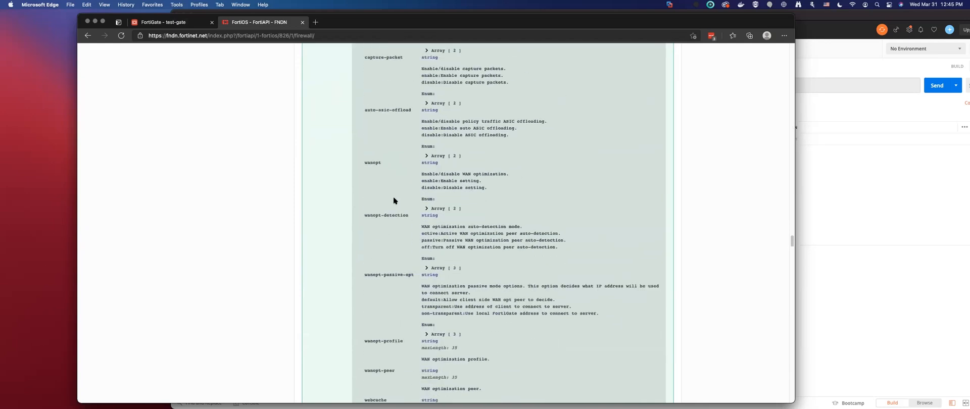
{"action": "scroll", "scroll_direction": "down", "scroll_amount": 3}
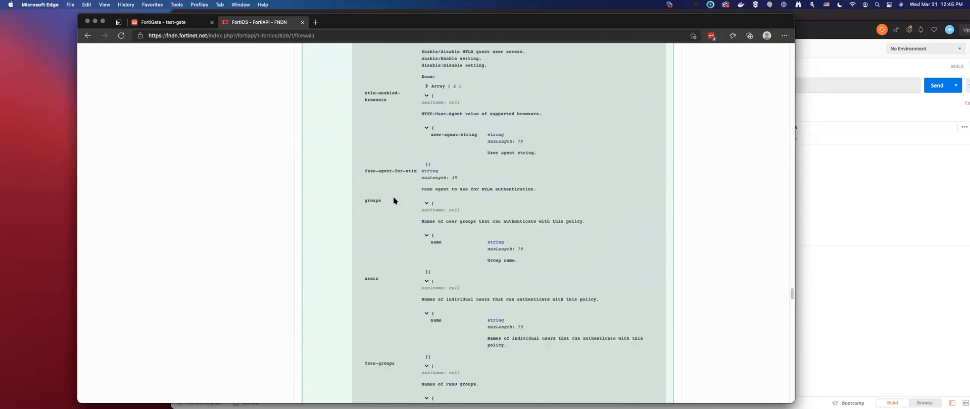
{"action": "scroll", "scroll_direction": "down", "scroll_amount": 3}
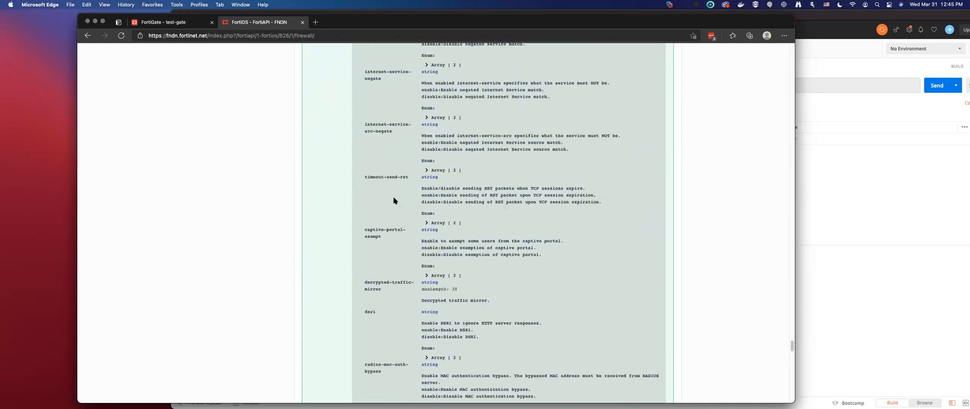
{"action": "scroll", "scroll_direction": "down", "scroll_amount": 3}
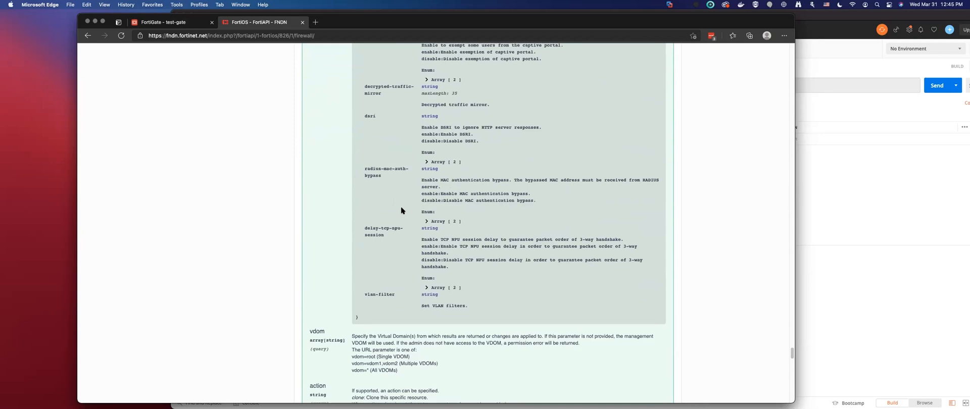
{"action": "scroll", "scroll_direction": "down", "scroll_amount": 3}
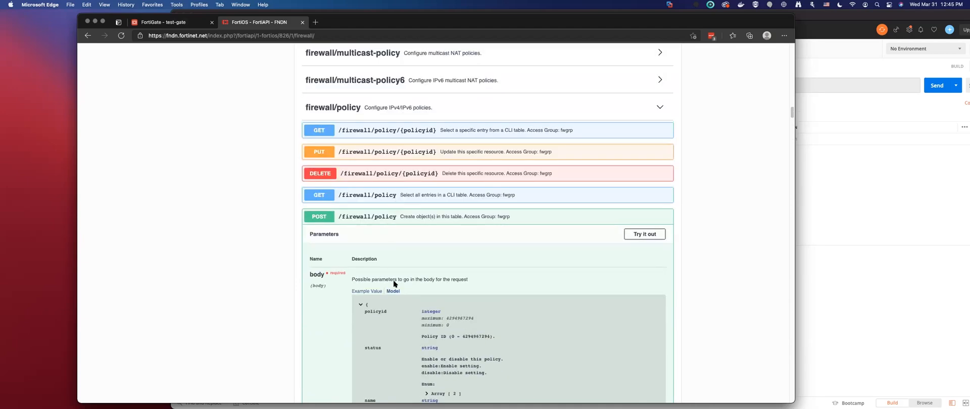
{"action": "mouse_move", "coordinate": [378, 278]}
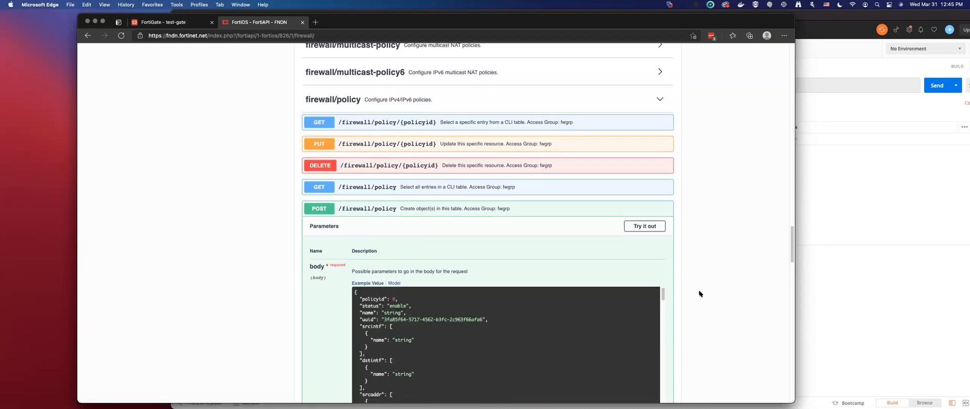
Scroll through the POST /firewall/policy Example Value JSON down to the action and reputation fields.
{"action": "scroll", "scroll_direction": "down", "scroll_amount": 3}
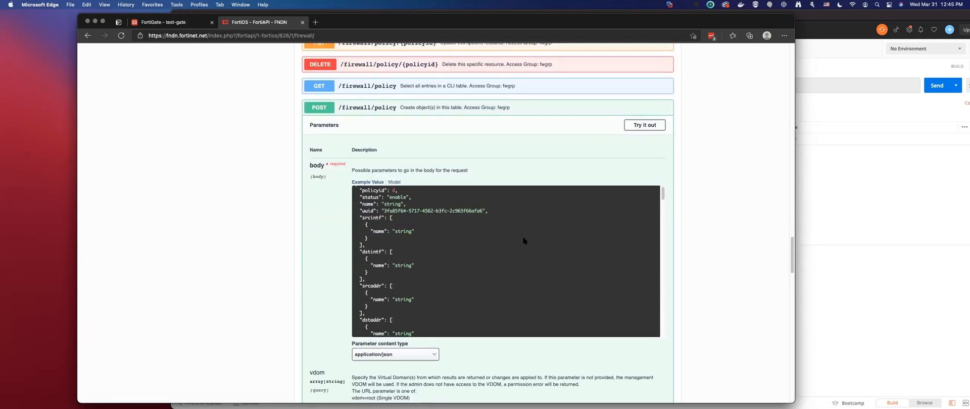
{"action": "mouse_move", "coordinate": [485, 230]}
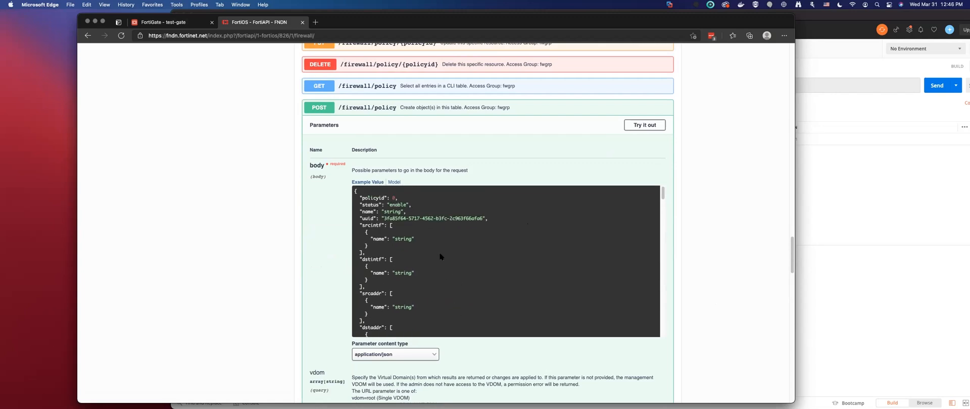
{"action": "scroll", "scroll_direction": "down", "scroll_amount": 3}
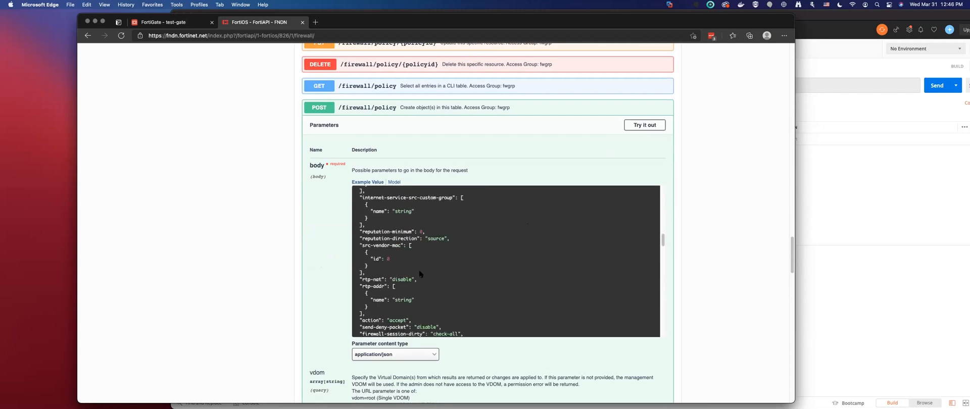
{"action": "mouse_move", "coordinate": [410, 276]}
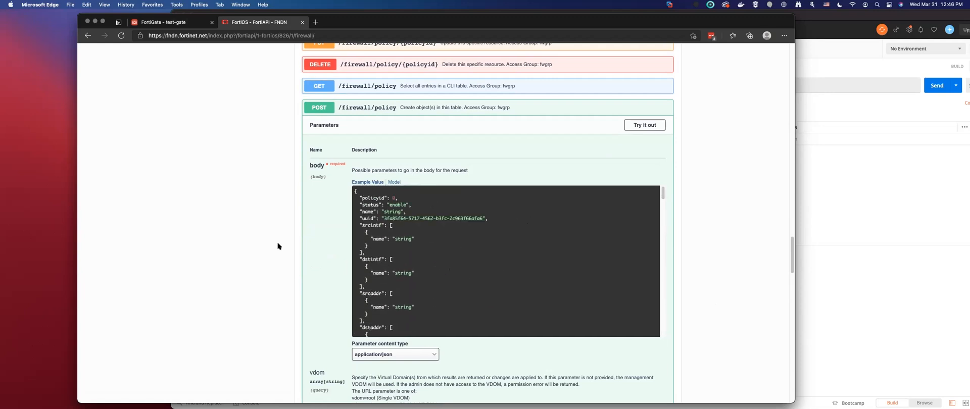
{"action": "mouse_move", "coordinate": [200, 133]}
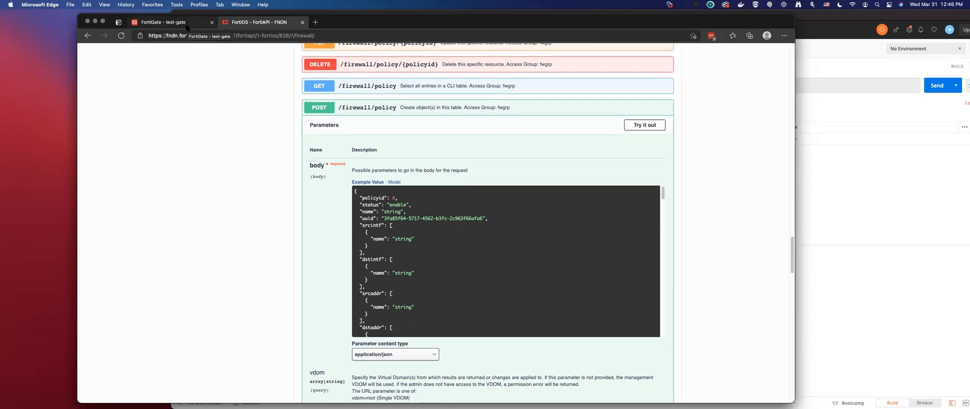
Return to FortiGate and open a blank New Policy form under Firewall Policy.
{"action": "left_click", "coordinate": [167, 22]}
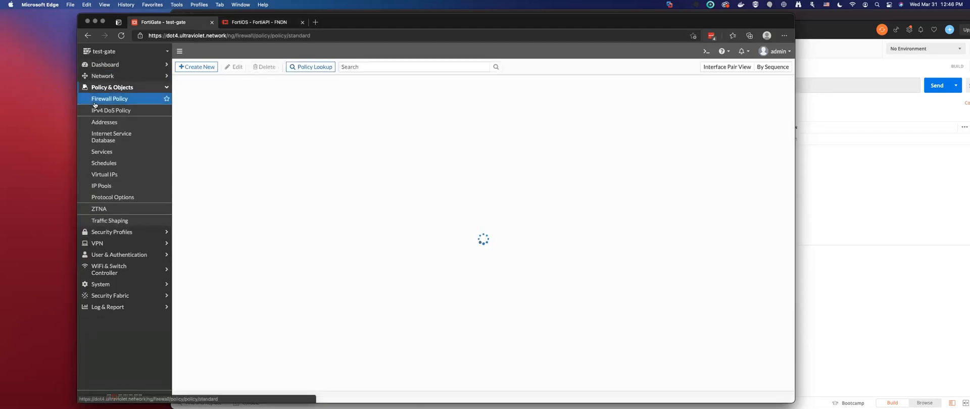
{"action": "left_click", "coordinate": [196, 67]}
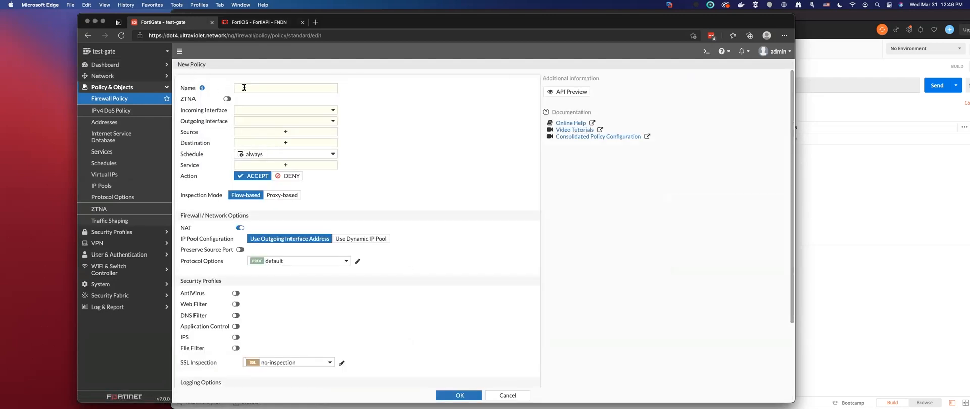
Name the policy 'access', route port1 to wan1, with uv.onboard as source address.
{"action": "left_click", "coordinate": [285, 88]}
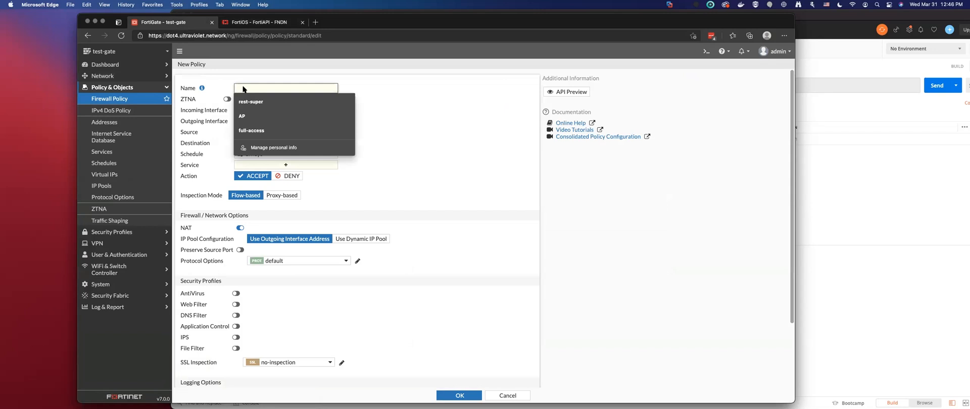
{"action": "type", "text": "access"}
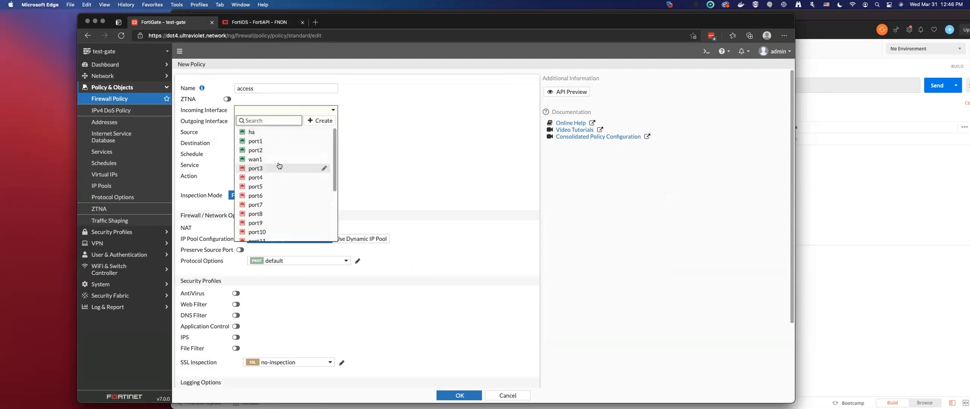
{"action": "left_click", "coordinate": [255, 141]}
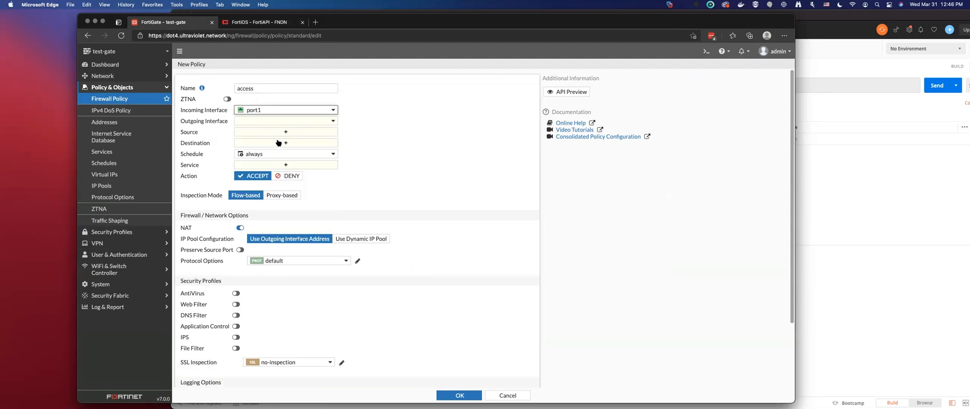
{"action": "left_click", "coordinate": [285, 121]}
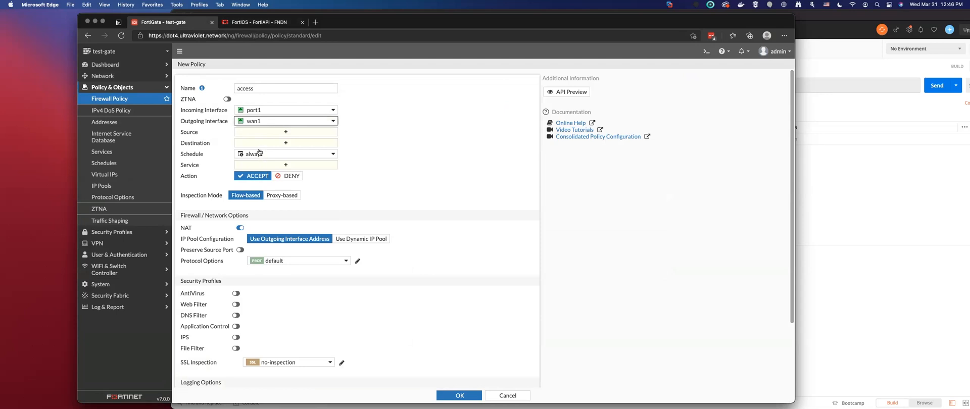
{"action": "left_click", "coordinate": [285, 132]}
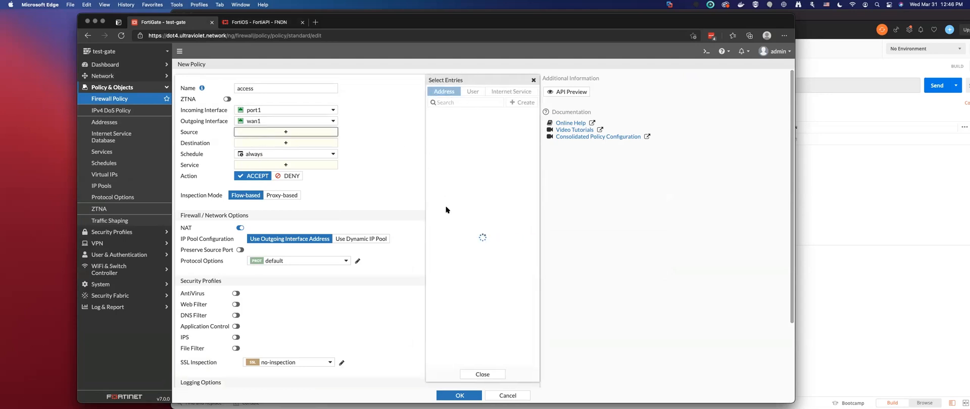
{"action": "left_click", "coordinate": [462, 196]}
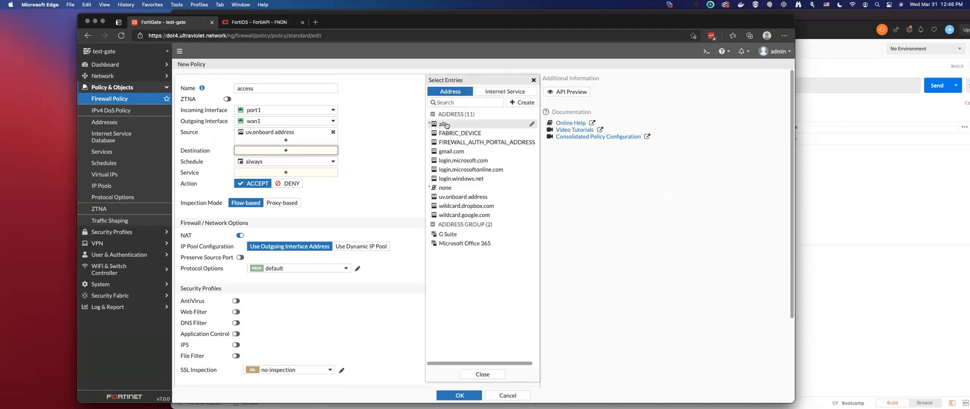
Set destination to all, services HTTP and HTTPS, and enable Web Filter and IPS.
{"action": "left_click", "coordinate": [442, 124]}
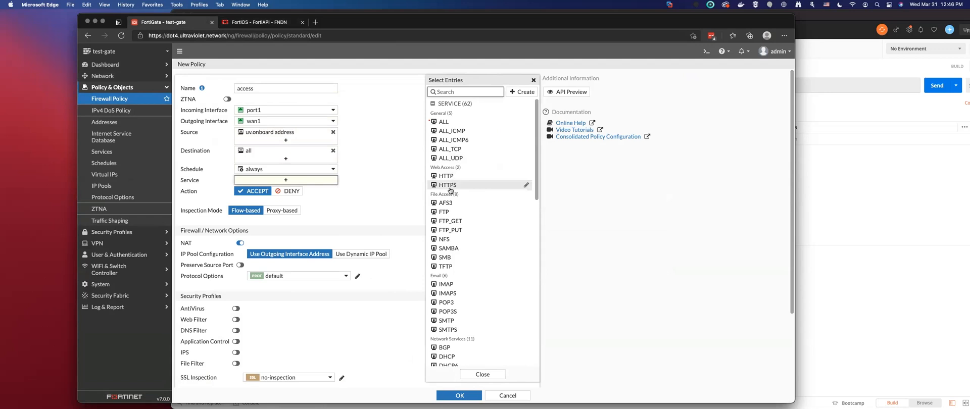
{"action": "left_click", "coordinate": [444, 176]}
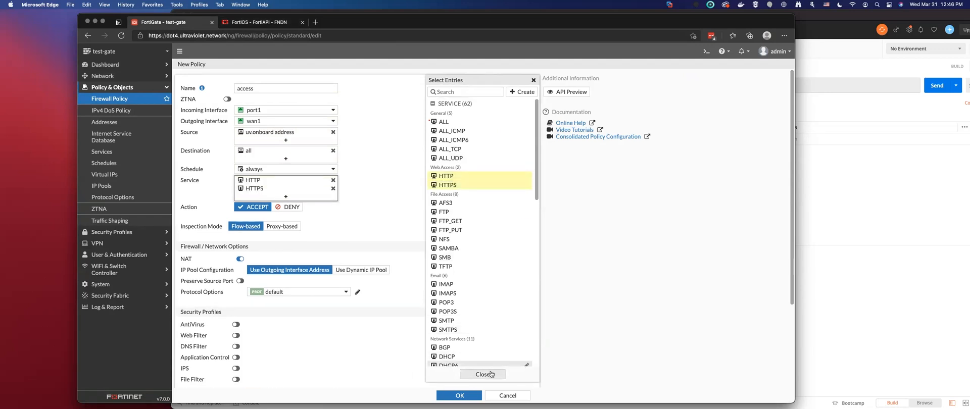
{"action": "left_click", "coordinate": [483, 374]}
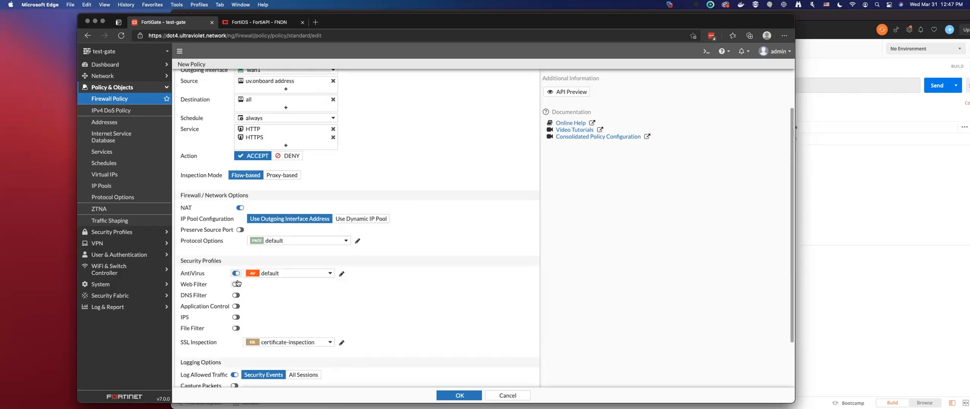
{"action": "left_click", "coordinate": [236, 284]}
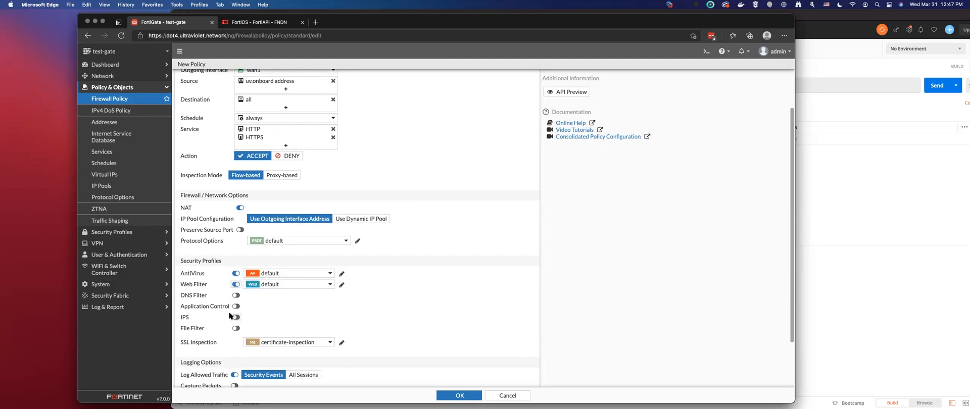
{"action": "left_click", "coordinate": [235, 317]}
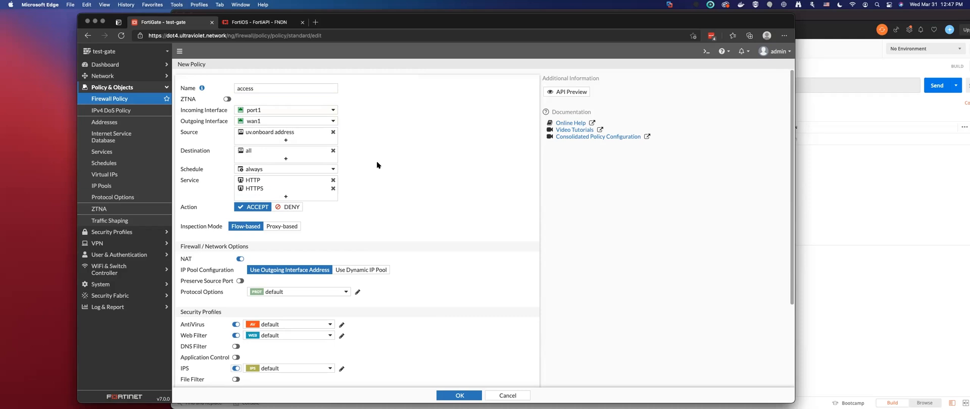
{"action": "mouse_move", "coordinate": [427, 165]}
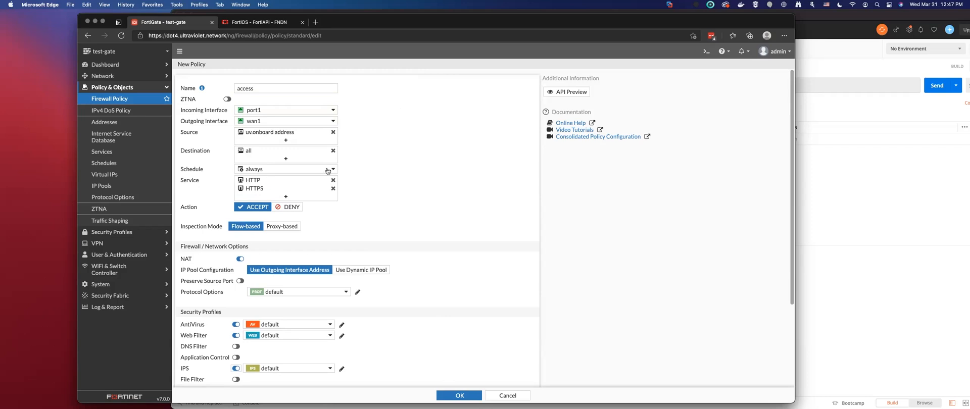
{"action": "mouse_move", "coordinate": [313, 159]}
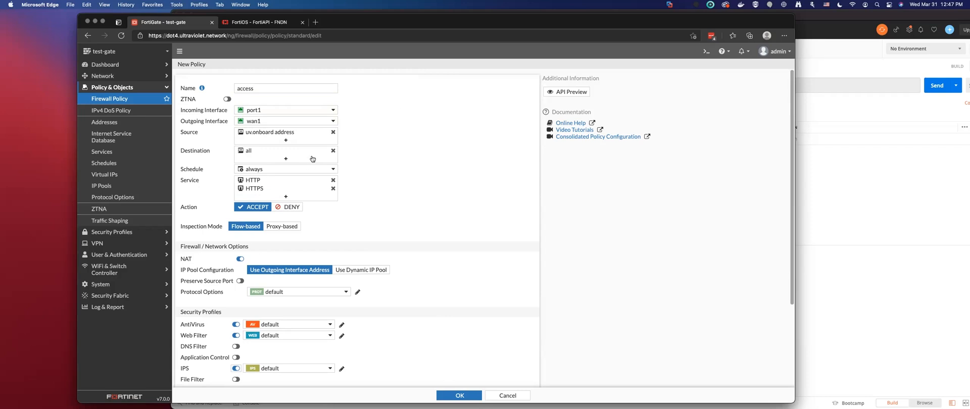
{"action": "scroll", "scroll_direction": "down", "scroll_amount": 3}
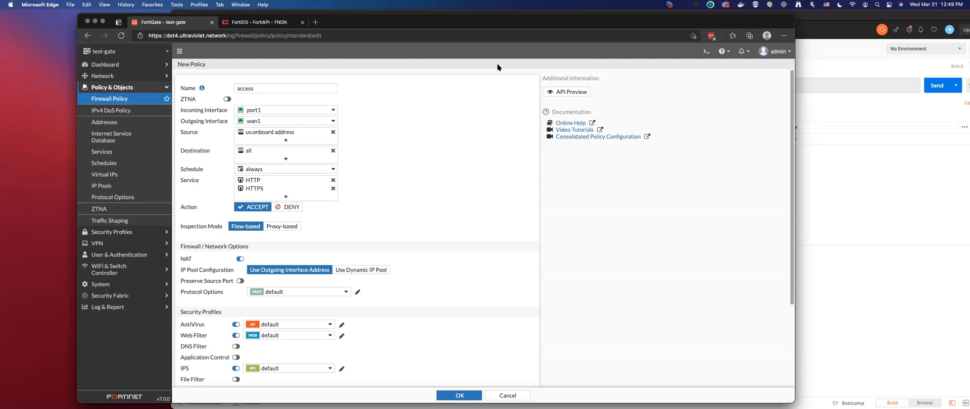
Preview the policy's REST API POST request and expand its srcintf, dstintf and srcaddr nodes.
{"action": "left_click", "coordinate": [570, 91]}
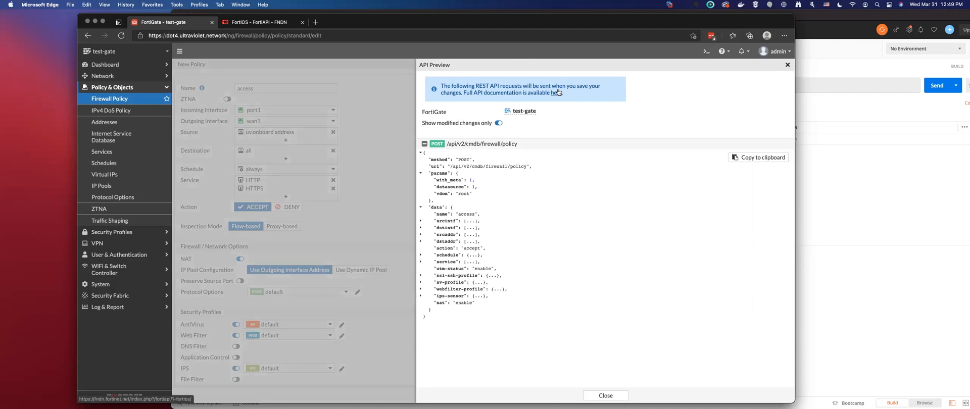
{"action": "mouse_move", "coordinate": [418, 223]}
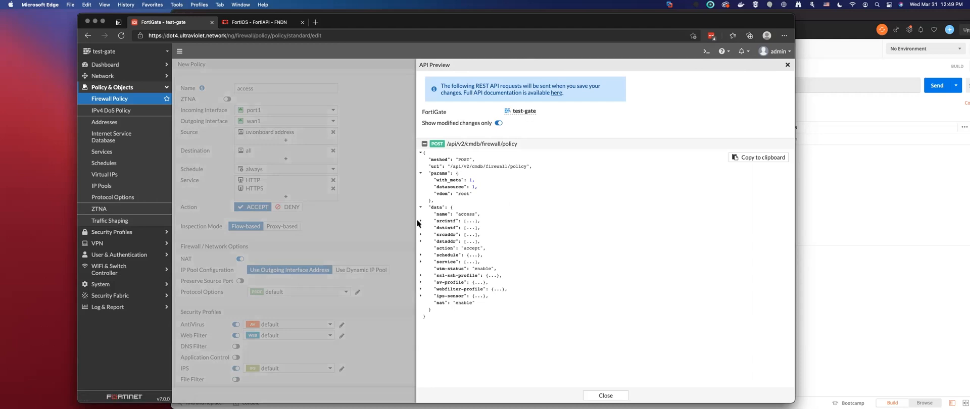
{"action": "left_click", "coordinate": [421, 221]}
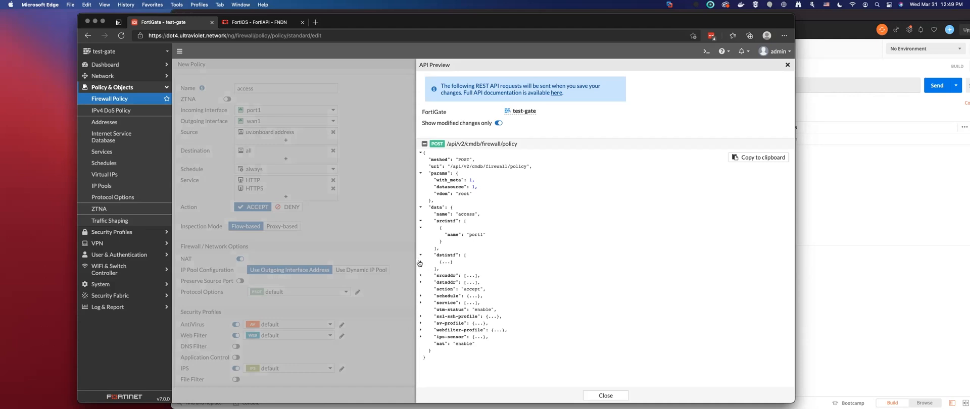
{"action": "left_click", "coordinate": [421, 255]}
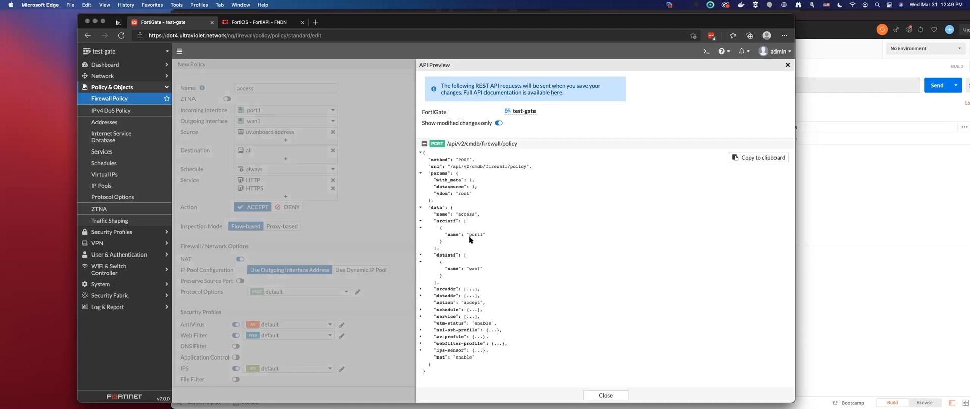
{"action": "mouse_move", "coordinate": [465, 254]}
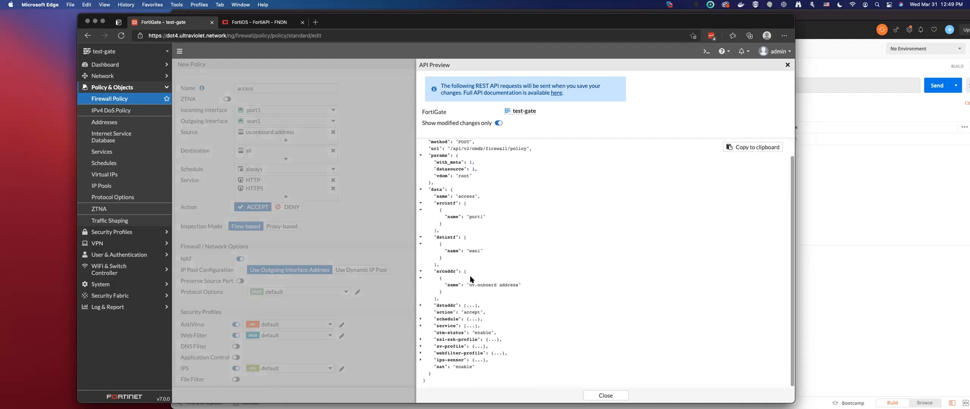
{"action": "left_click", "coordinate": [425, 143]}
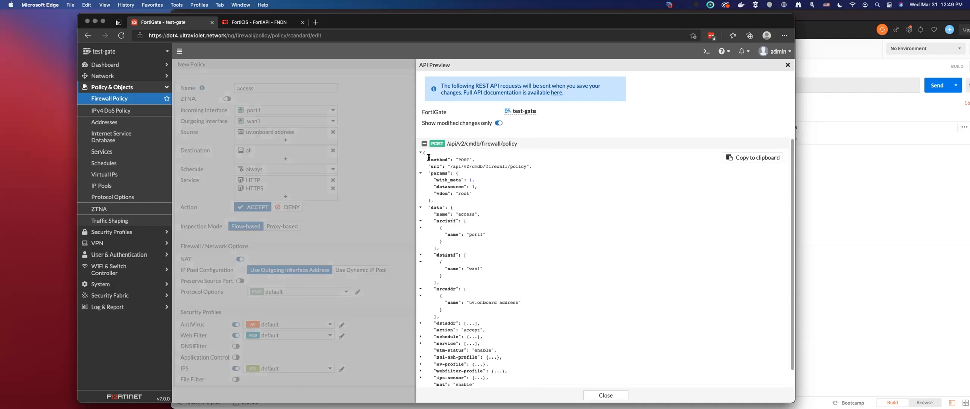
{"action": "mouse_move", "coordinate": [452, 186]}
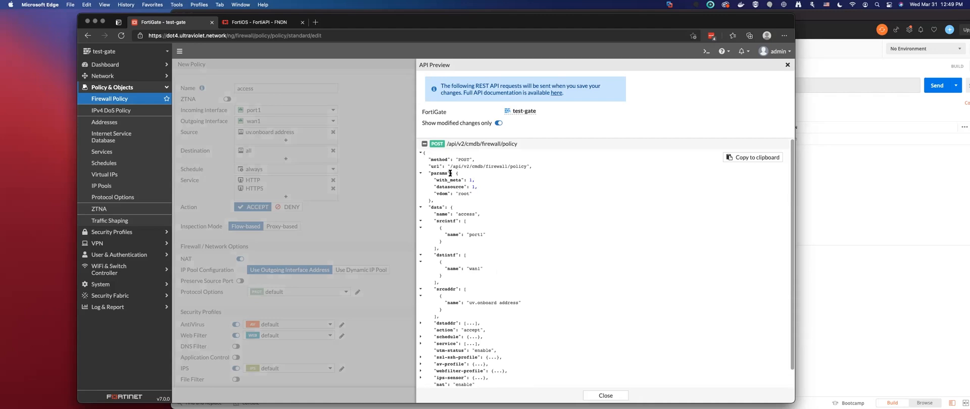
{"action": "mouse_move", "coordinate": [477, 191]}
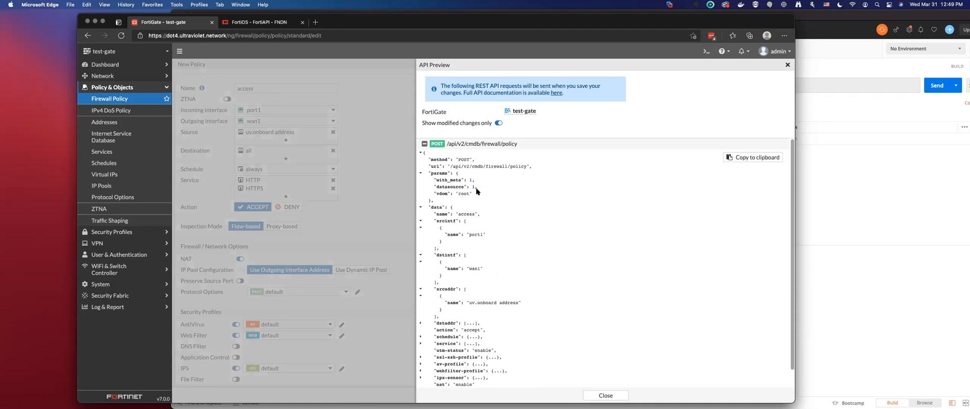
{"action": "mouse_move", "coordinate": [443, 193]}
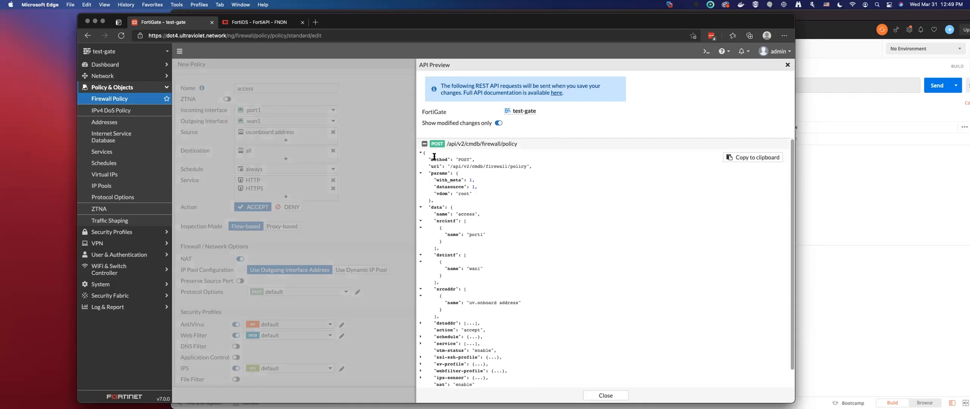
{"action": "mouse_move", "coordinate": [436, 193]}
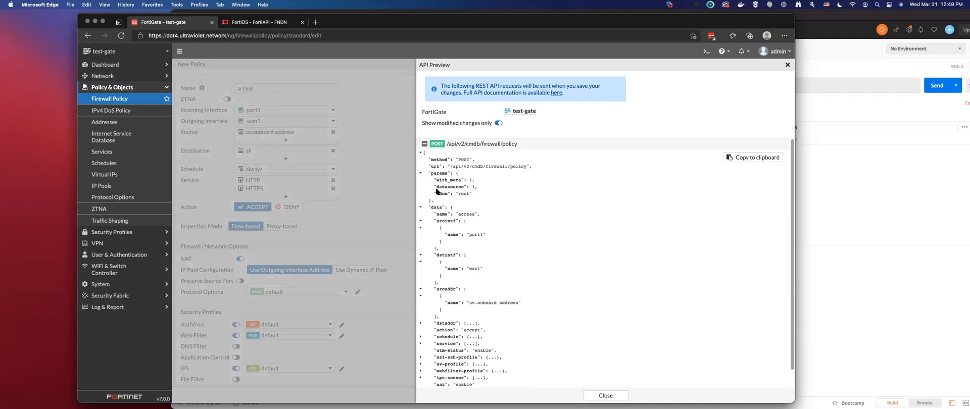
{"action": "mouse_move", "coordinate": [389, 162]}
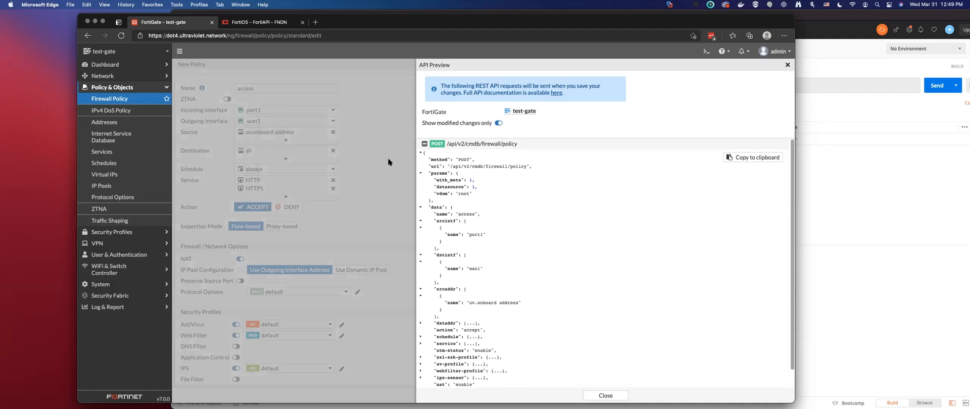
{"action": "mouse_move", "coordinate": [462, 179]}
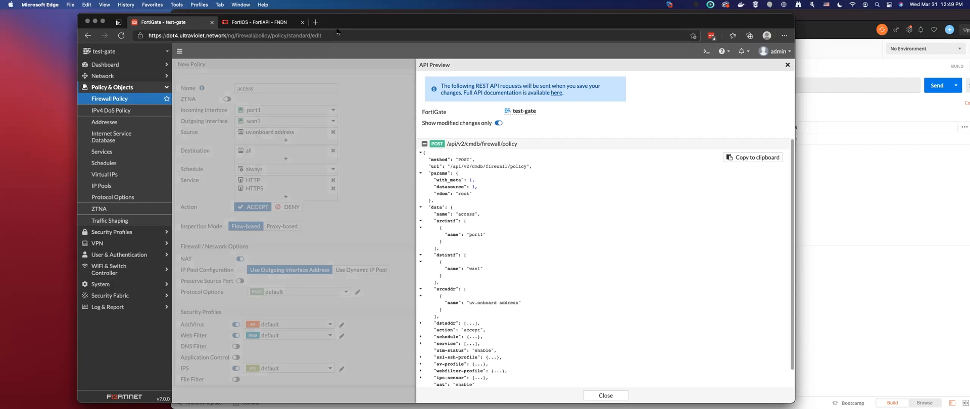
{"action": "left_click", "coordinate": [256, 22]}
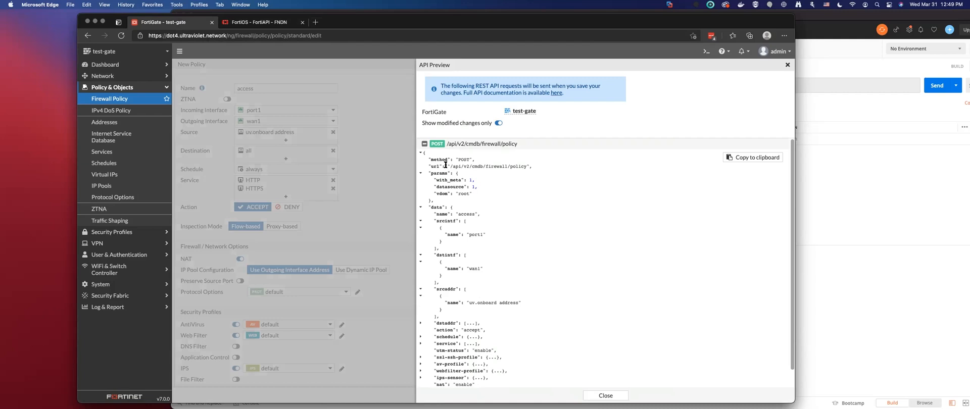
{"action": "mouse_move", "coordinate": [502, 168]}
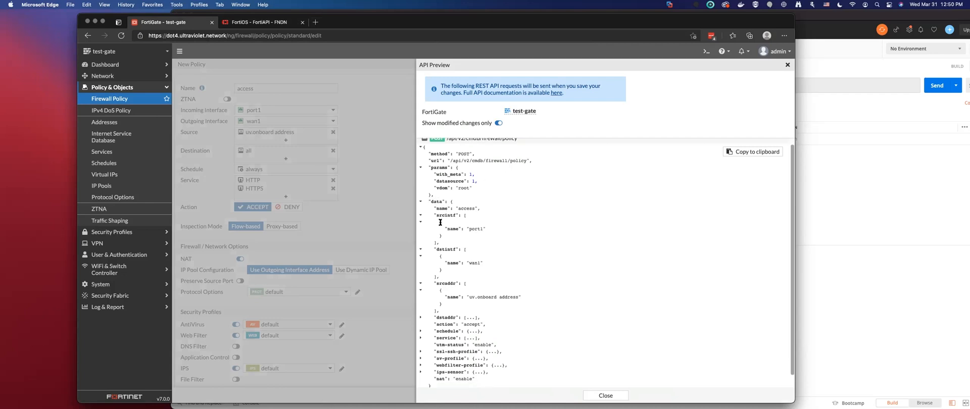
Expand the destination address, schedule, service and source address nodes, then copy the request.
{"action": "scroll", "scroll_direction": "down", "scroll_amount": 3}
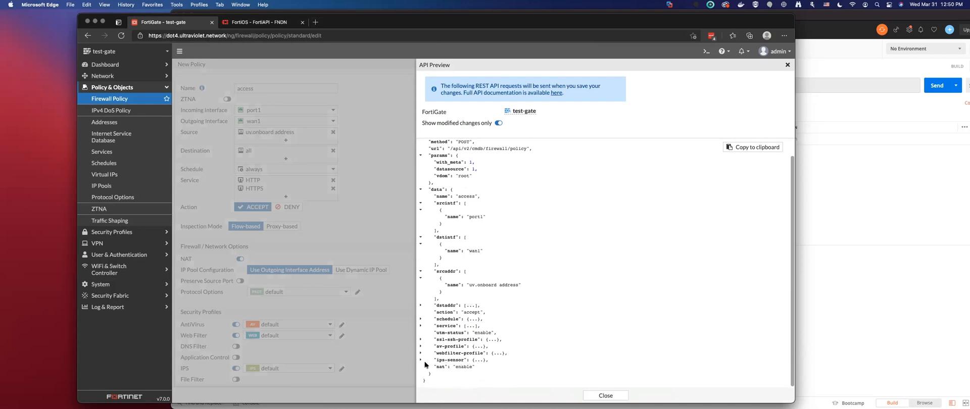
{"action": "left_click", "coordinate": [421, 353]}
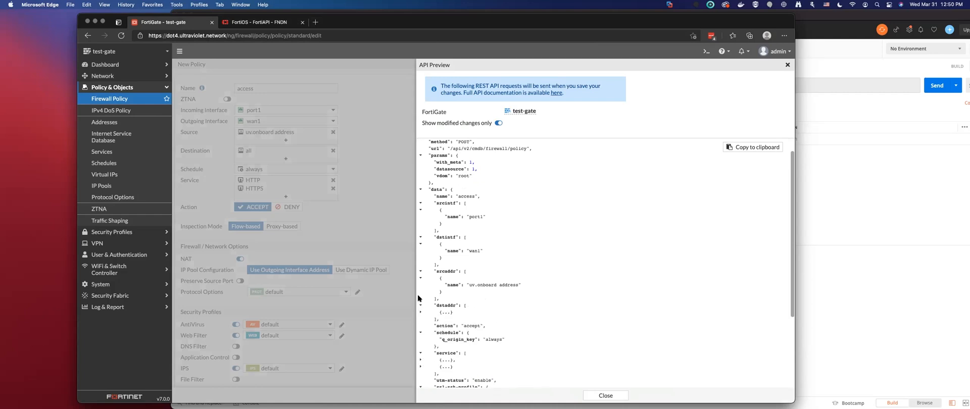
{"action": "left_click", "coordinate": [421, 277]}
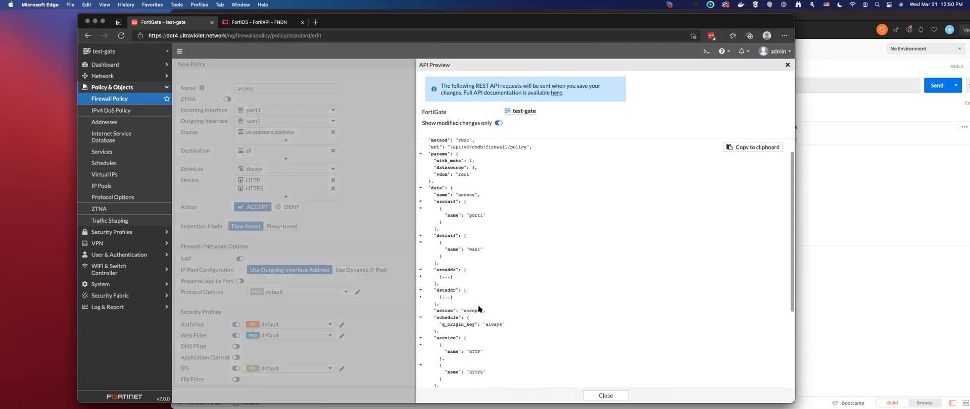
{"action": "scroll", "scroll_direction": "down", "scroll_amount": 3}
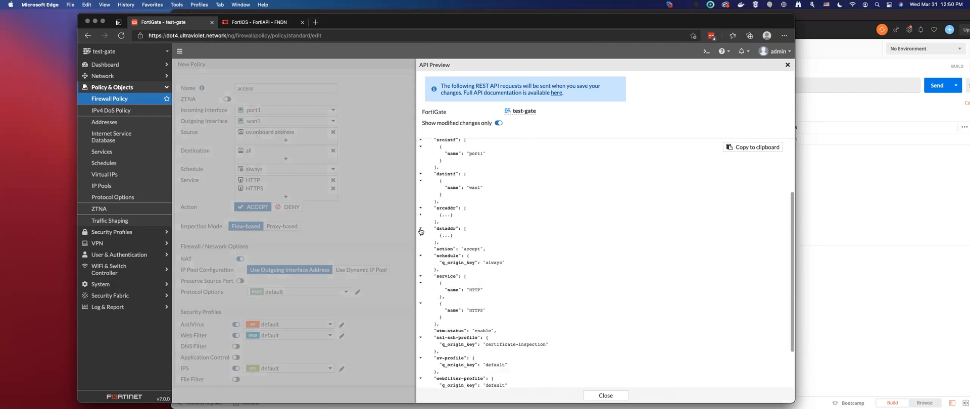
{"action": "left_click", "coordinate": [421, 231]}
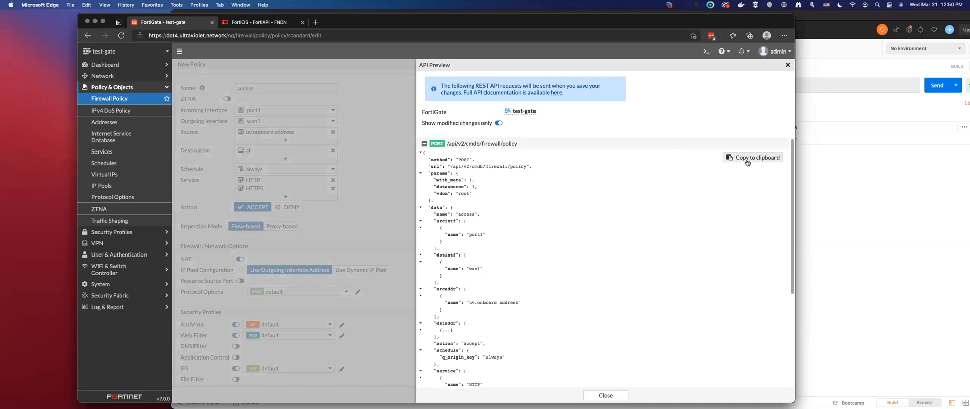
{"action": "left_click", "coordinate": [752, 157]}
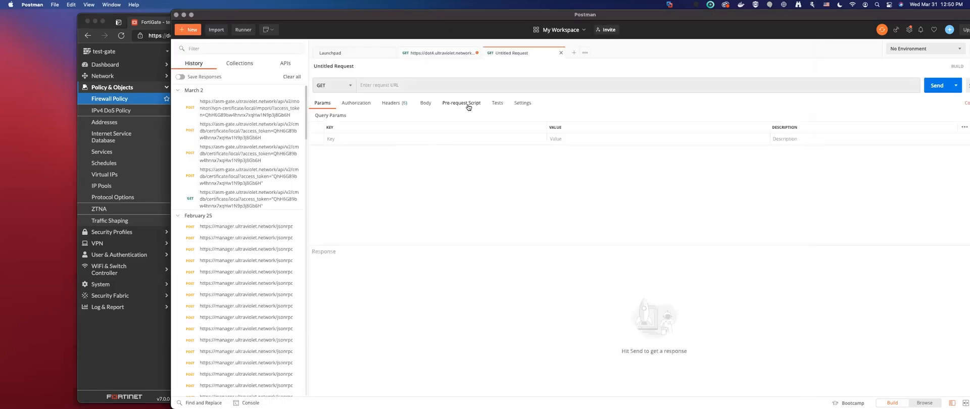
Set the untitled Postman request body to raw JSON for the copied policy request.
{"action": "left_click", "coordinate": [426, 103]}
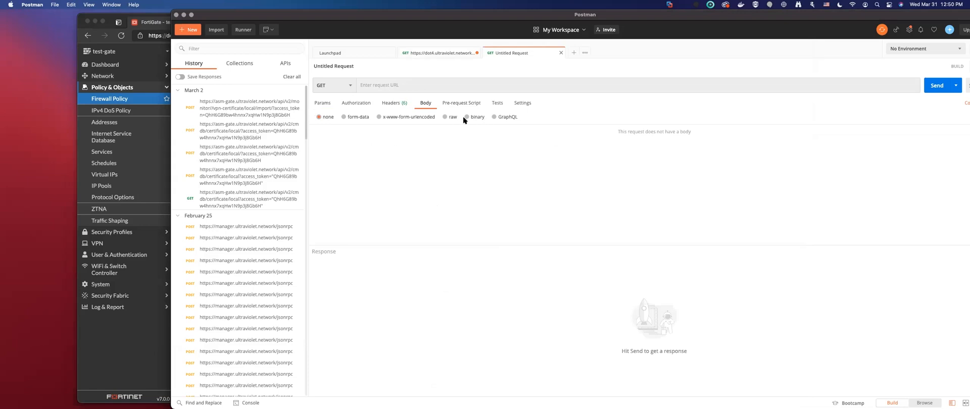
{"action": "left_click", "coordinate": [449, 117]}
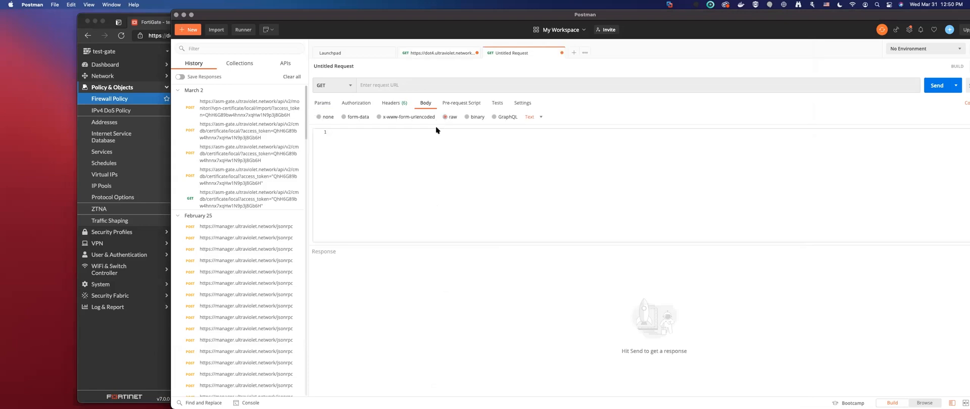
{"action": "left_click", "coordinate": [531, 117]}
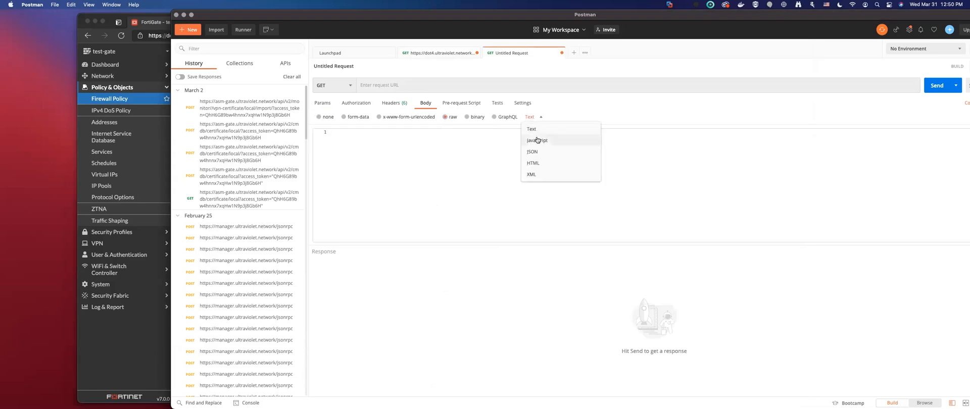
{"action": "left_click", "coordinate": [532, 152]}
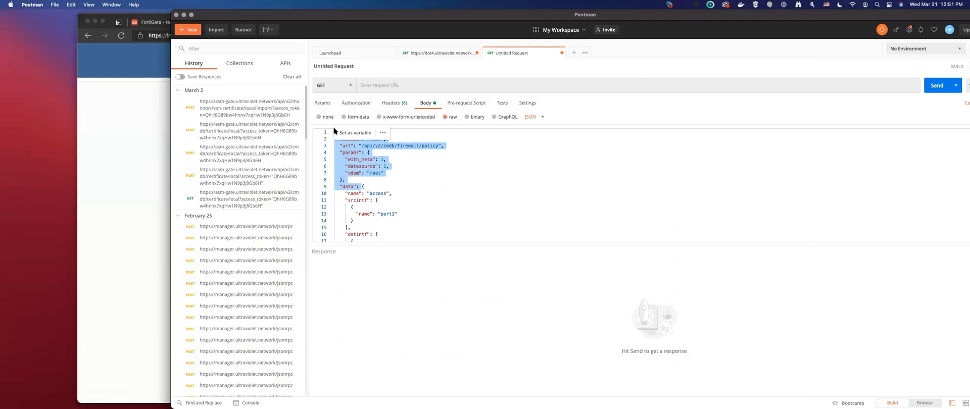
{"action": "mouse_move", "coordinate": [441, 68]}
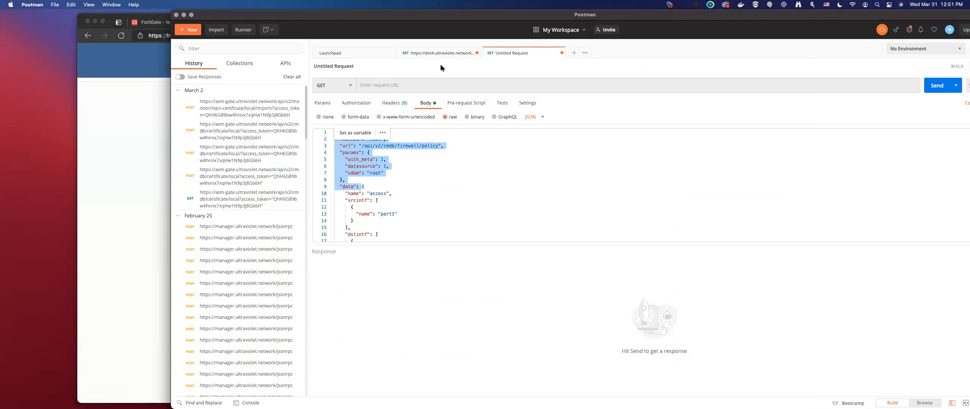
Create a second untitled request with a raw JSON body holding the pasted policy data.
{"action": "left_click", "coordinate": [658, 52]}
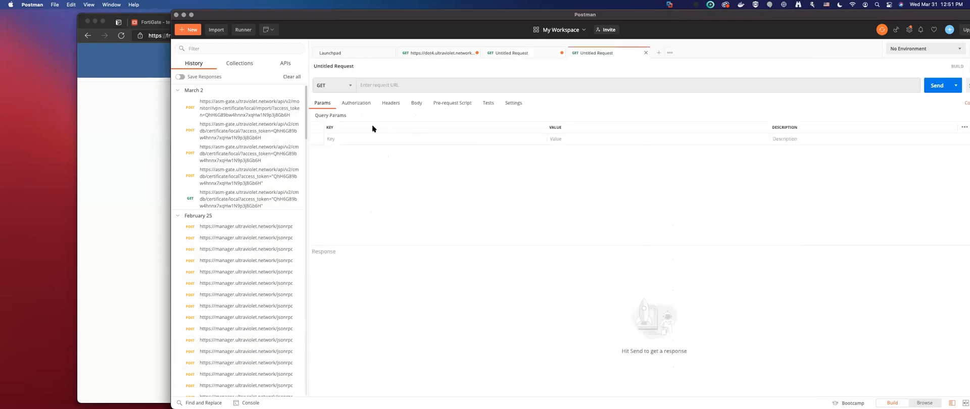
{"action": "left_click", "coordinate": [416, 103]}
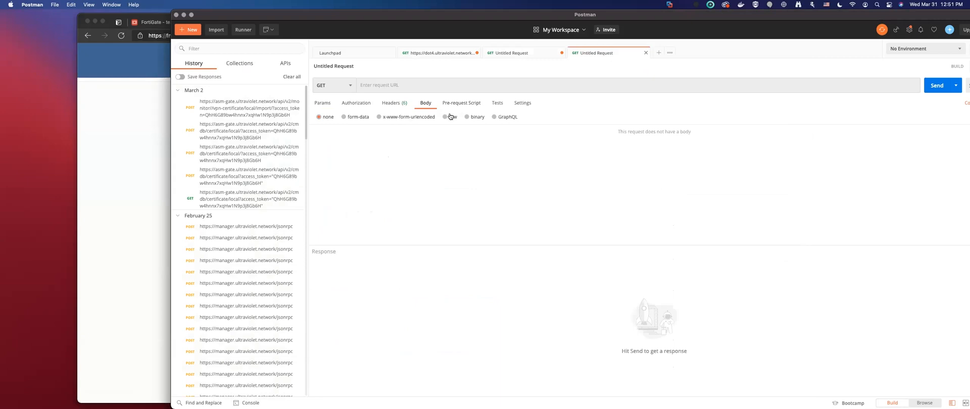
{"action": "left_click", "coordinate": [451, 117]}
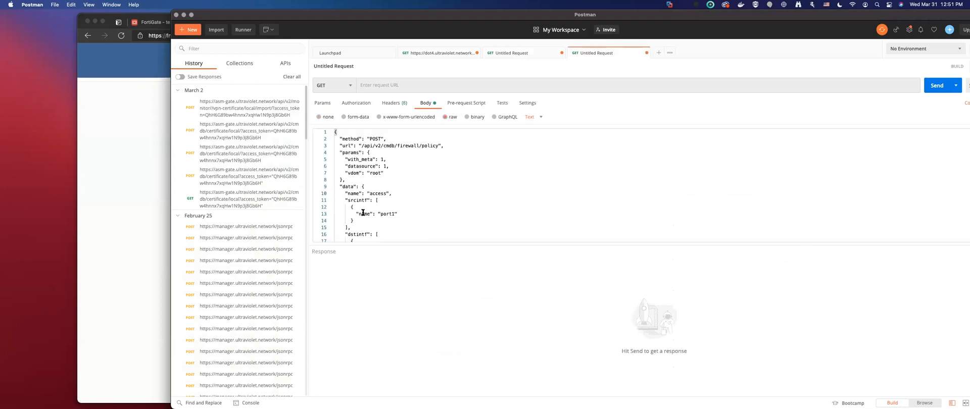
{"action": "left_click", "coordinate": [531, 116]}
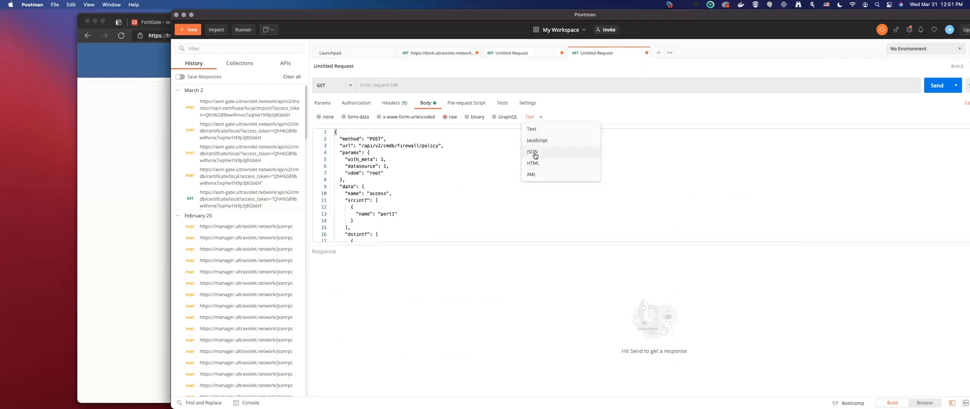
{"action": "left_click", "coordinate": [532, 152]}
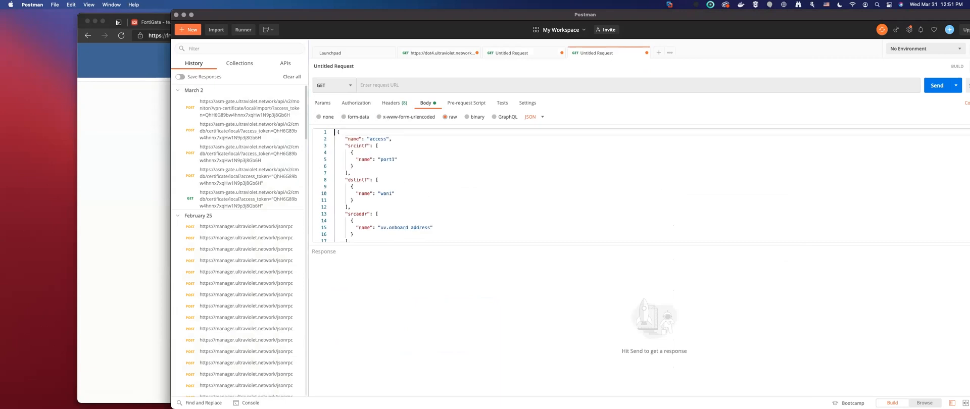
{"action": "scroll", "scroll_direction": "down", "scroll_amount": 3}
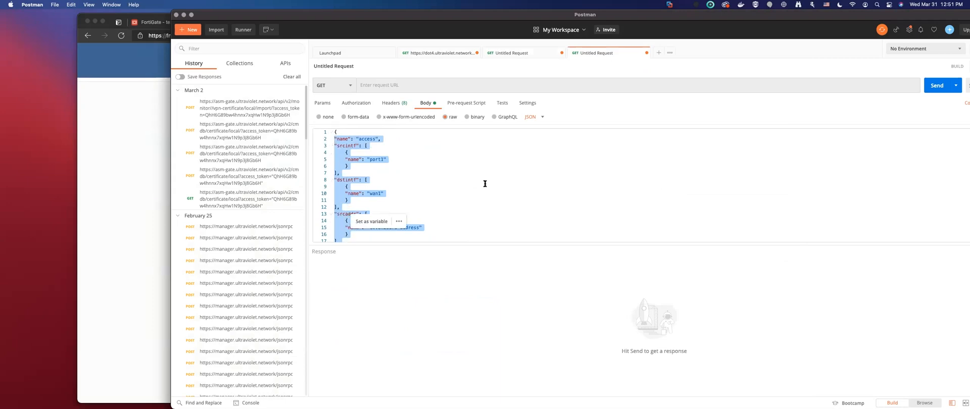
{"action": "scroll", "scroll_direction": "down", "scroll_amount": 3}
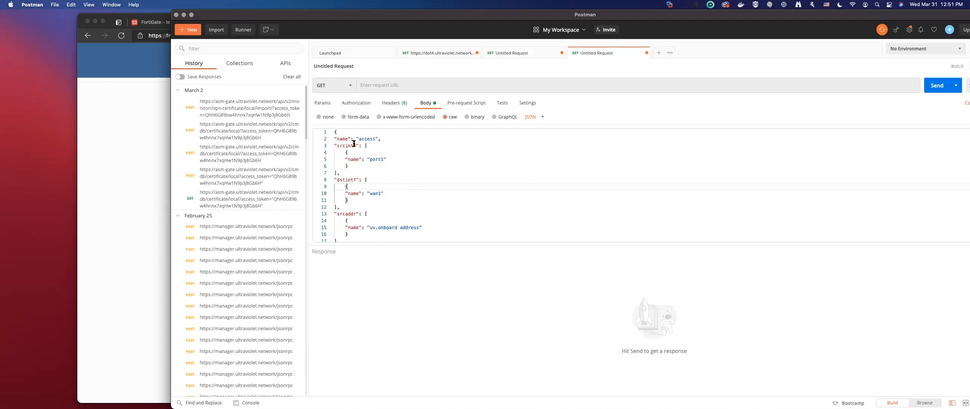
{"action": "scroll", "scroll_direction": "down", "scroll_amount": 3}
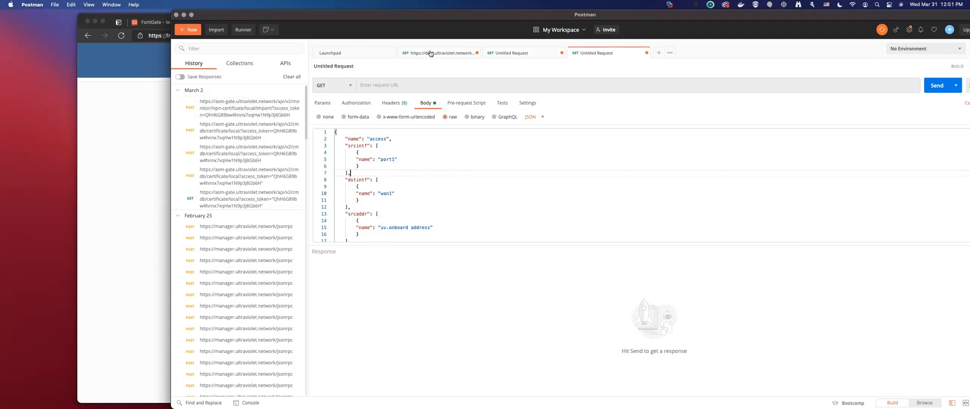
{"action": "mouse_move", "coordinate": [440, 53]}
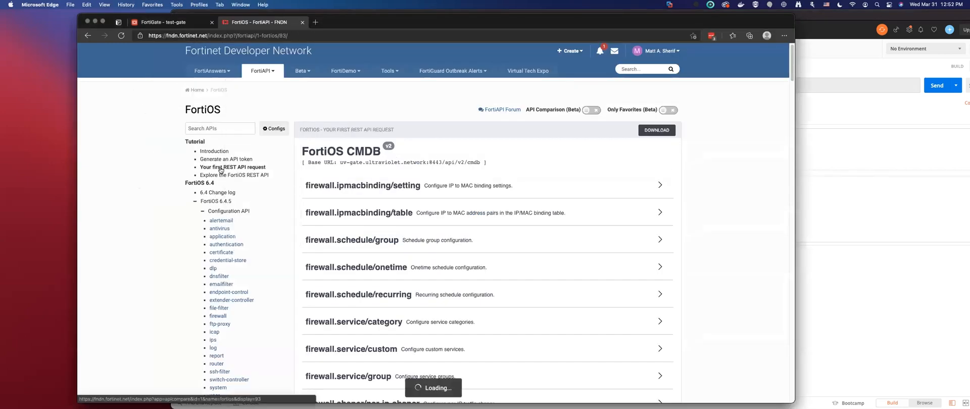
Open 'Your first REST API request' and scroll through its example Requests 1–3.
{"action": "left_click", "coordinate": [232, 168]}
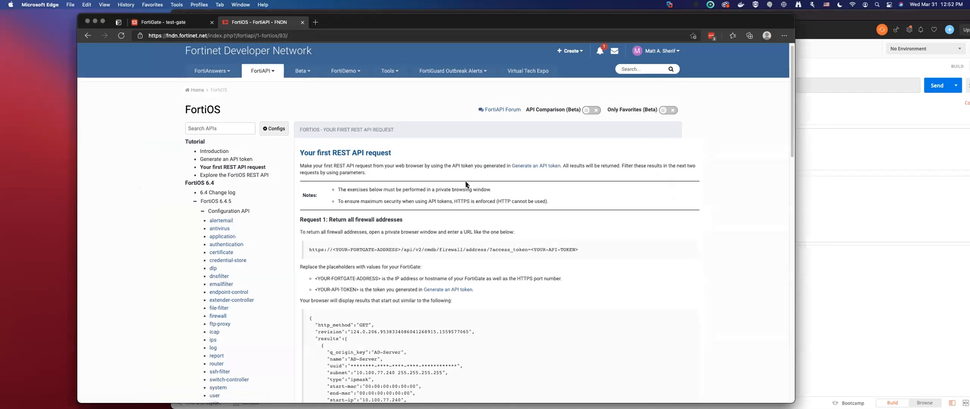
{"action": "scroll", "scroll_direction": "down", "scroll_amount": 3}
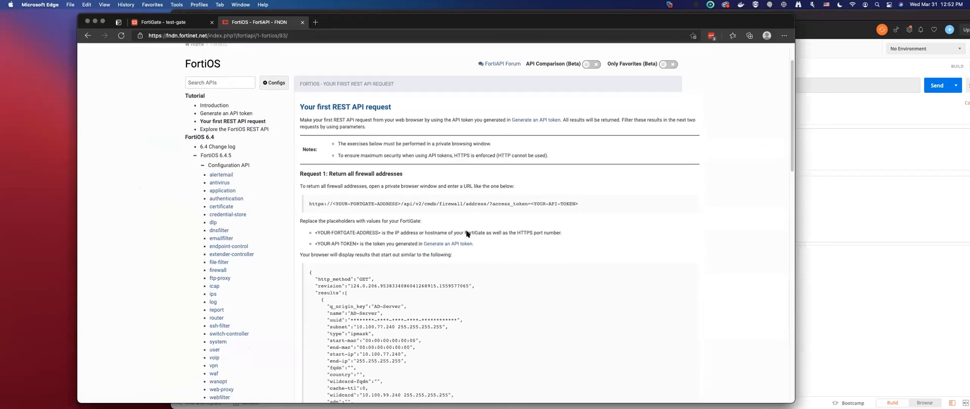
{"action": "scroll", "scroll_direction": "down", "scroll_amount": 3}
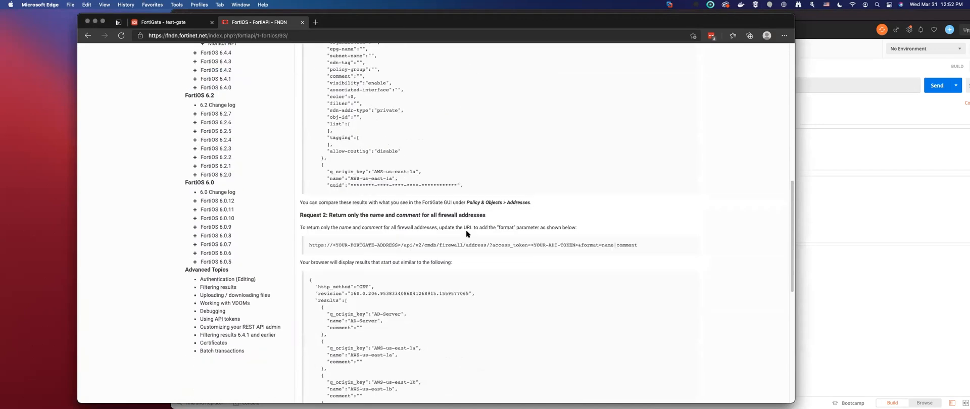
{"action": "scroll", "scroll_direction": "down", "scroll_amount": 3}
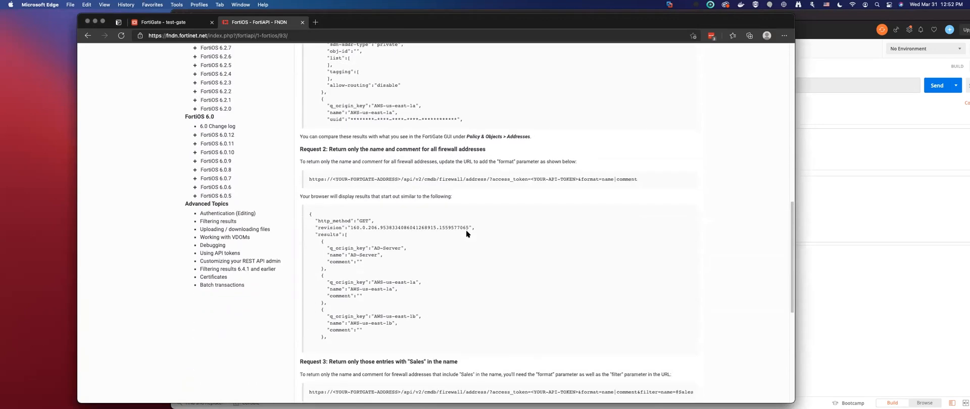
{"action": "scroll", "scroll_direction": "down", "scroll_amount": 3}
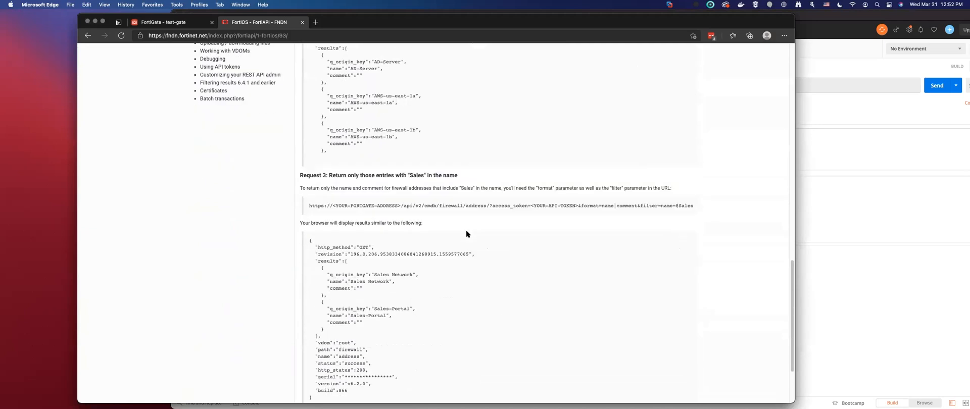
{"action": "scroll", "scroll_direction": "up", "scroll_amount": 3}
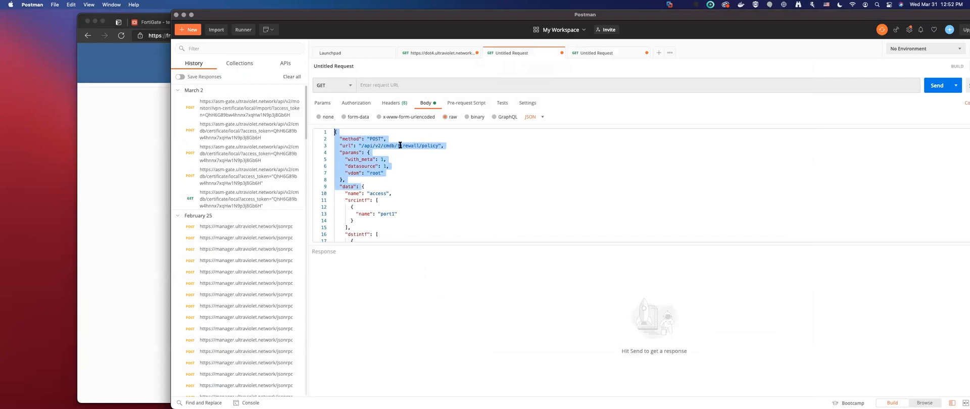
Set the request to POST https…/api/v2/cmdb/firewall/policy/ with an access_token parameter.
{"action": "left_click", "coordinate": [378, 145]}
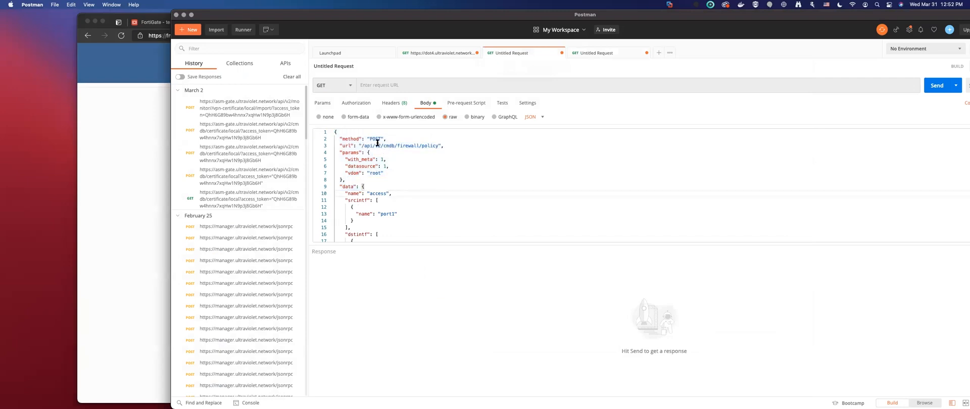
{"action": "double_click", "coordinate": [370, 146]}
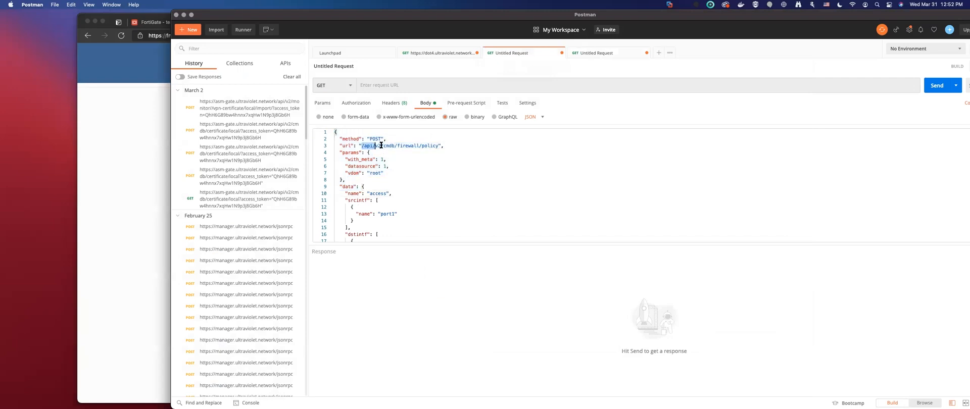
{"action": "double_click", "coordinate": [401, 146]}
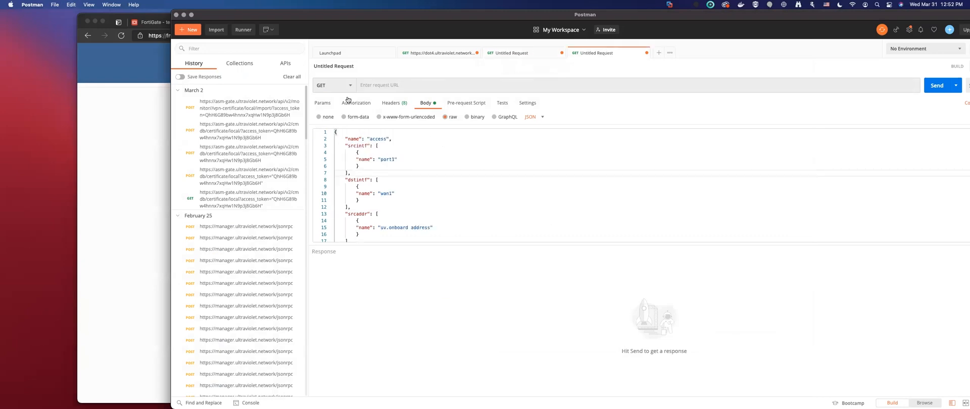
{"action": "left_click", "coordinate": [332, 85]}
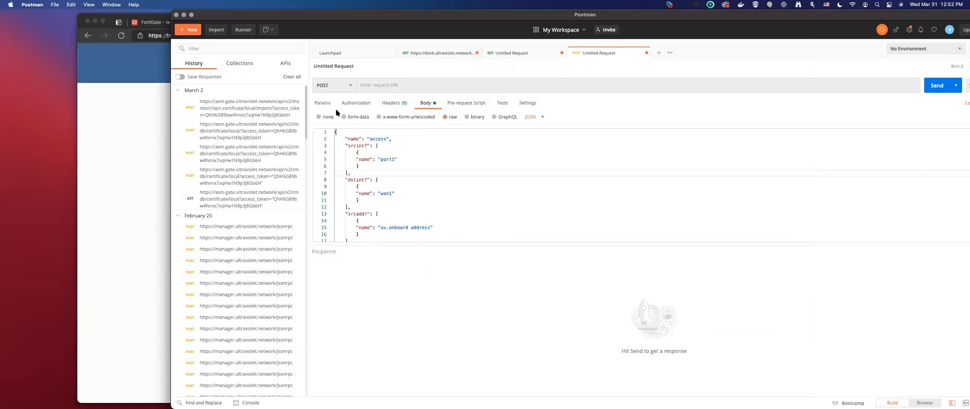
{"action": "type", "text": "https://dot4.ultraviolet.network"}
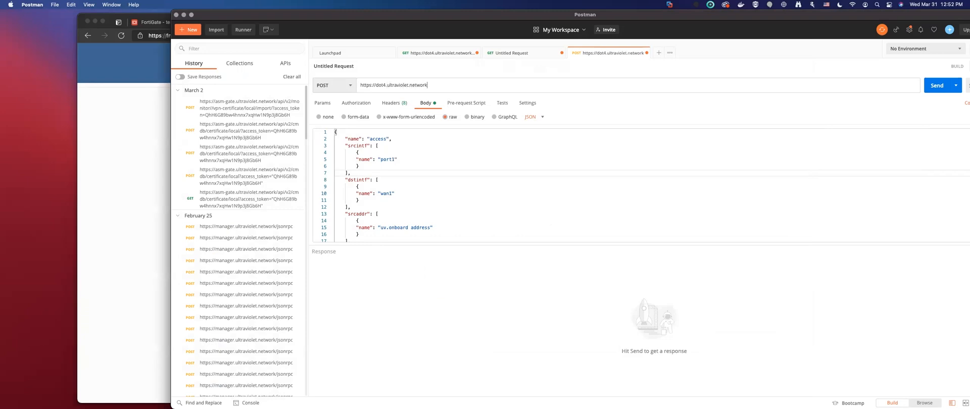
{"action": "type", "text": "/api/v2/cmdb/firewall/policy"}
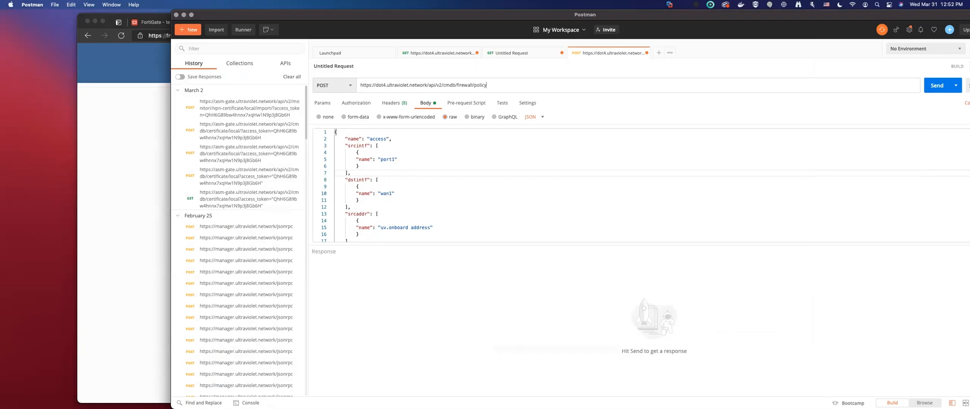
{"action": "mouse_move", "coordinate": [400, 49]}
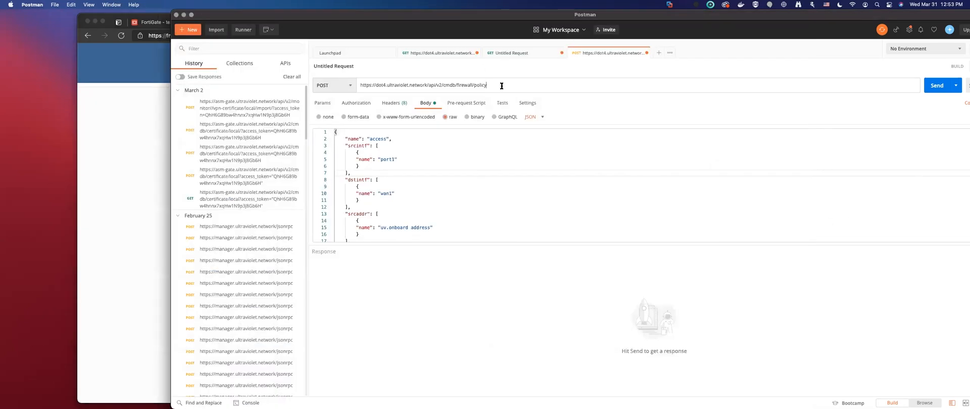
{"action": "type", "text": "/"}
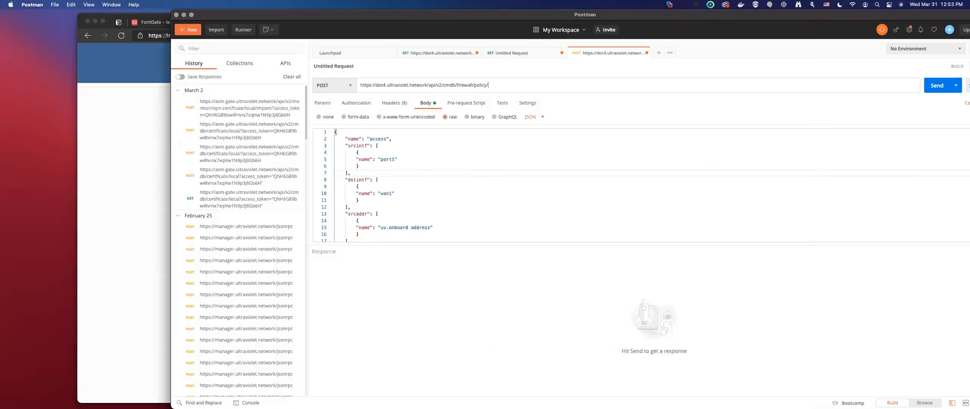
{"action": "type", "text": "access"}
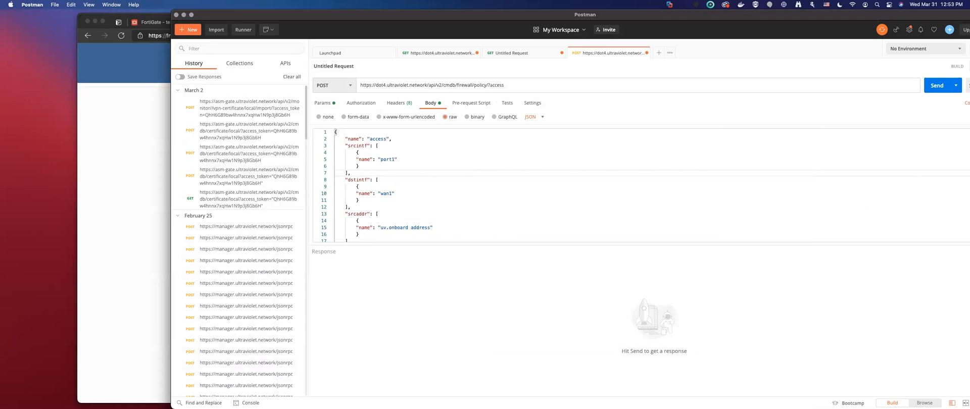
{"action": "type", "text": "_token="}
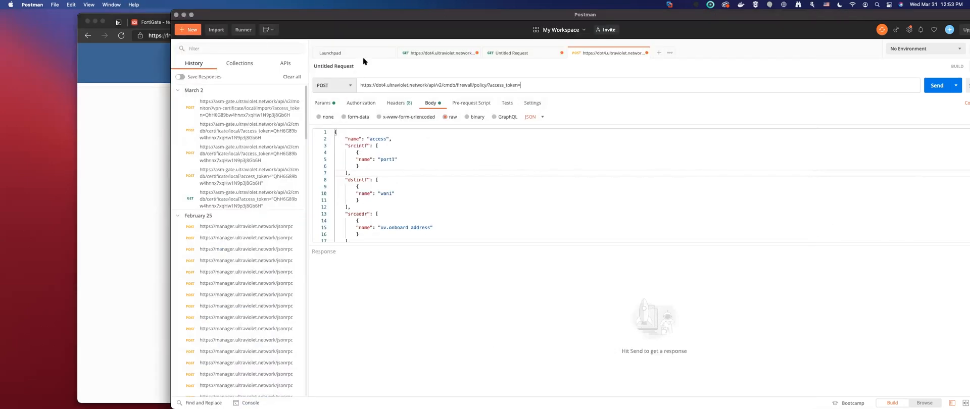
Copy the API token from the GET request into the POST URL's access_token.
{"action": "left_click", "coordinate": [440, 53]}
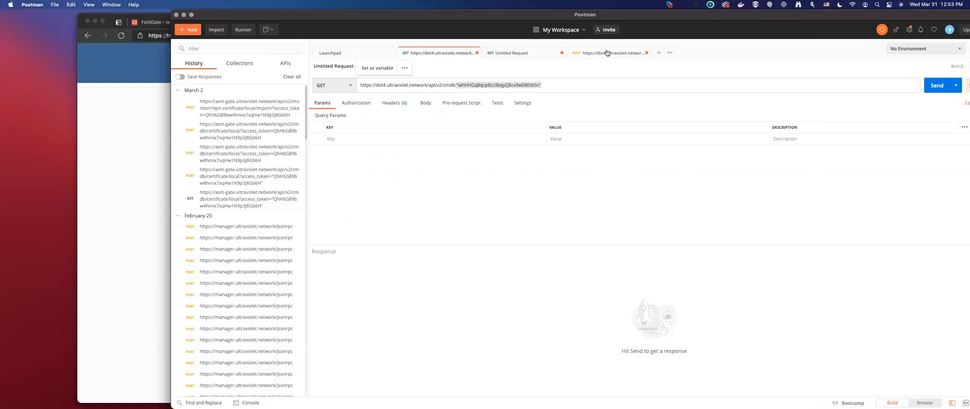
{"action": "left_click", "coordinate": [610, 52]}
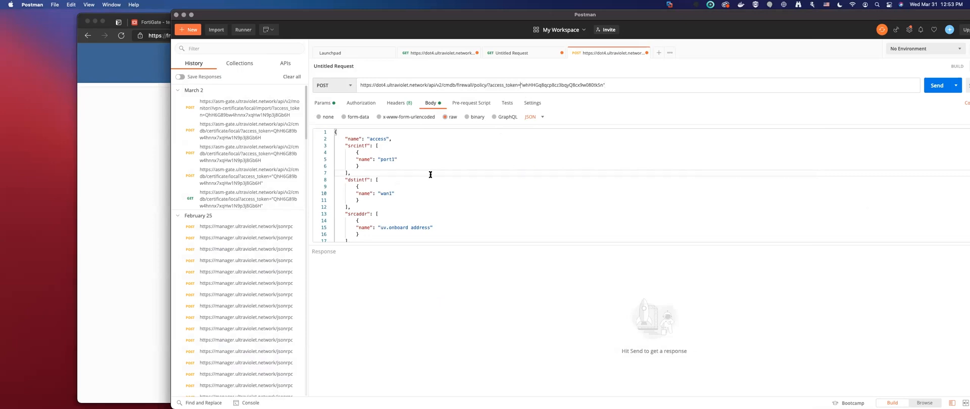
{"action": "scroll", "scroll_direction": "down", "scroll_amount": 3}
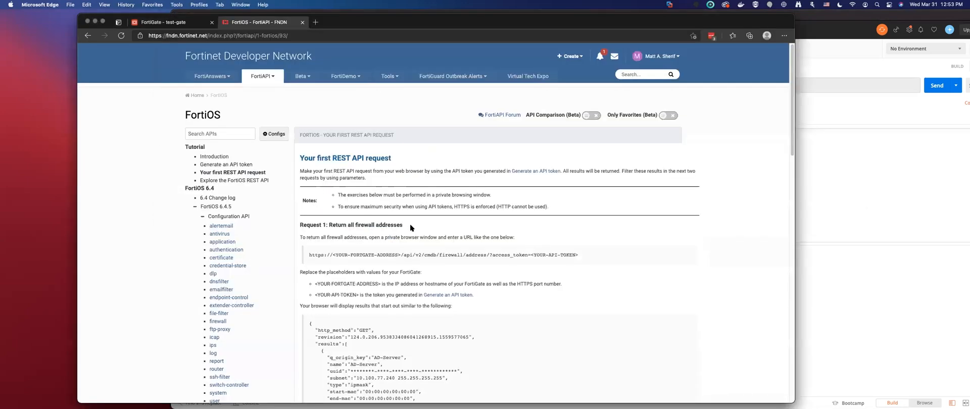
{"action": "scroll", "scroll_direction": "down", "scroll_amount": 3}
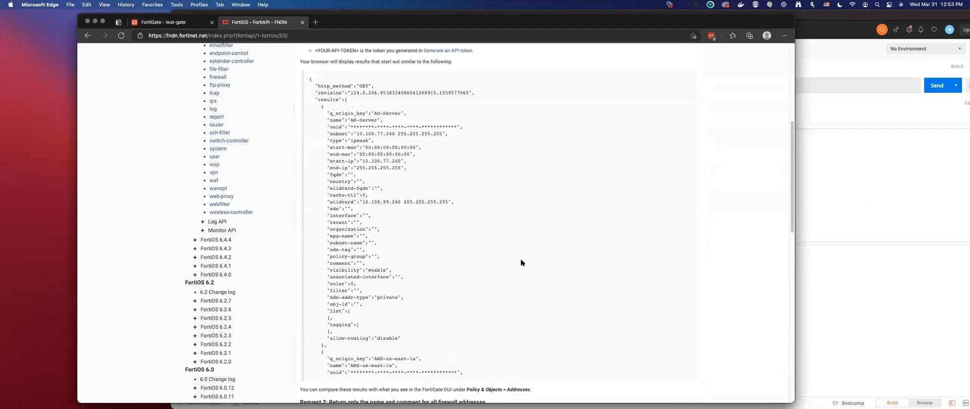
{"action": "scroll", "scroll_direction": "down", "scroll_amount": 3}
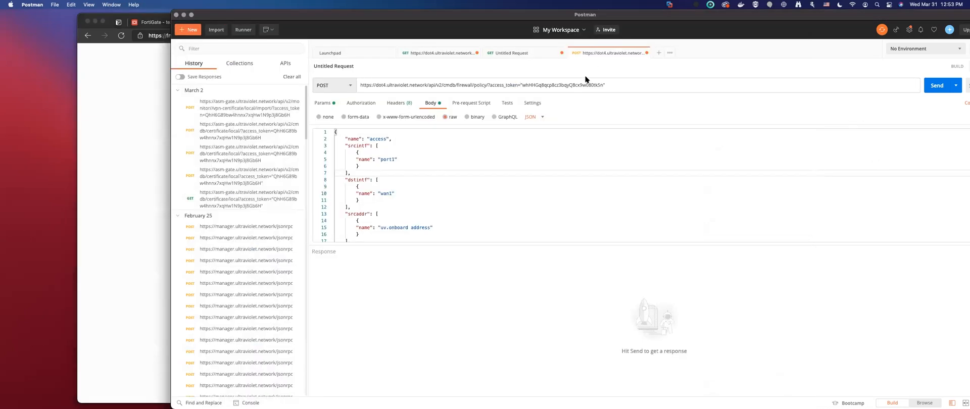
{"action": "mouse_move", "coordinate": [558, 82]}
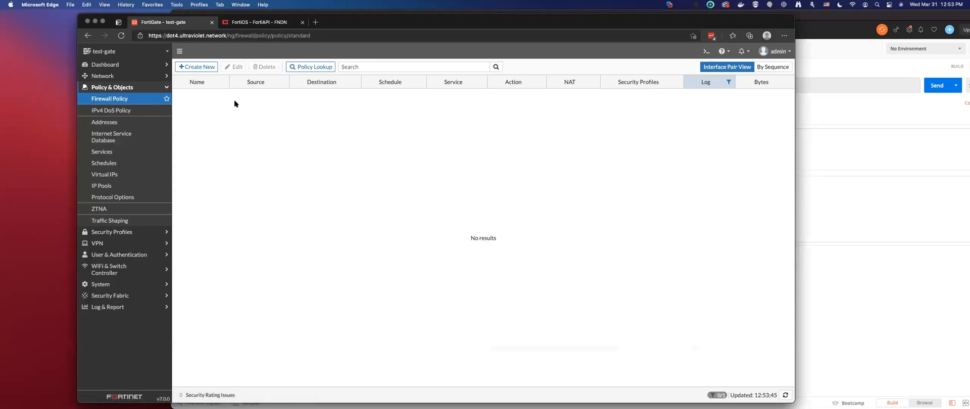
{"action": "mouse_move", "coordinate": [102, 76]}
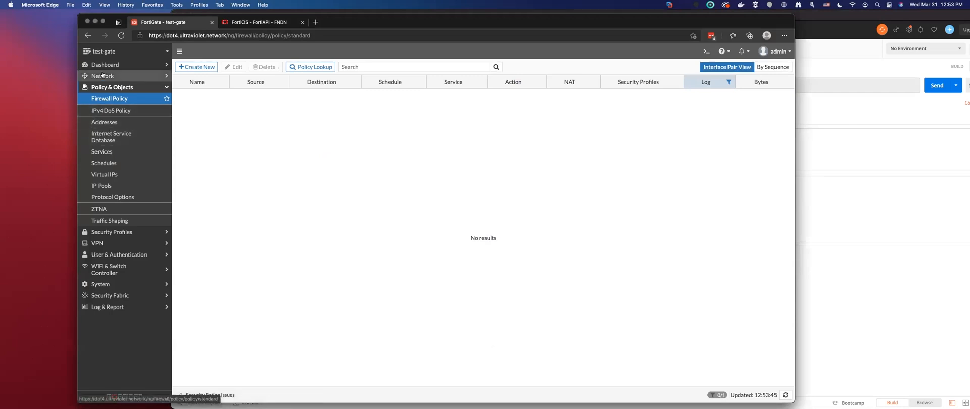
Expand User & Authentication and System to view the dot4.rest REST API administrator.
{"action": "left_click", "coordinate": [103, 75]}
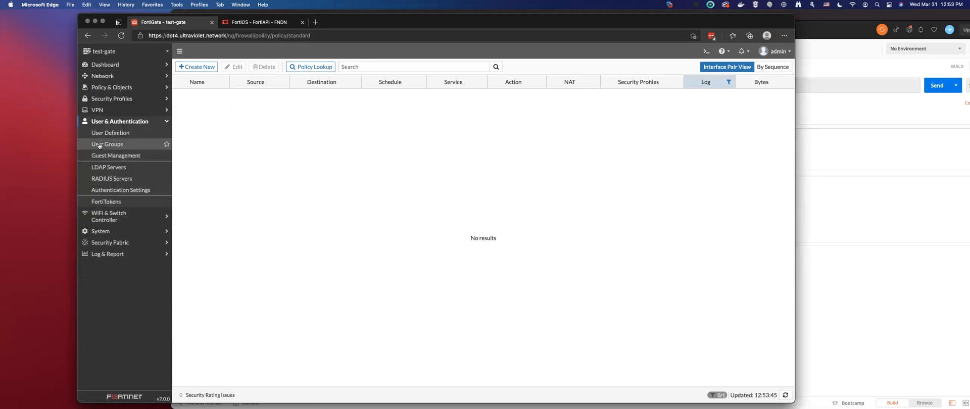
{"action": "left_click", "coordinate": [100, 151]}
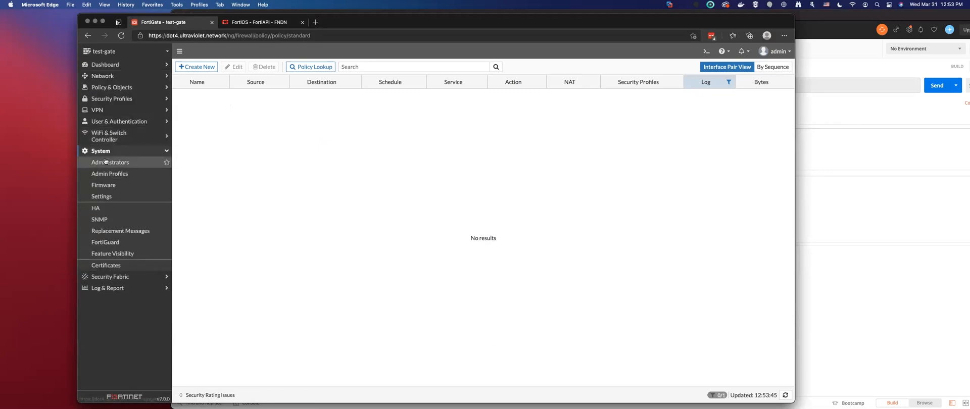
{"action": "left_click", "coordinate": [110, 163]}
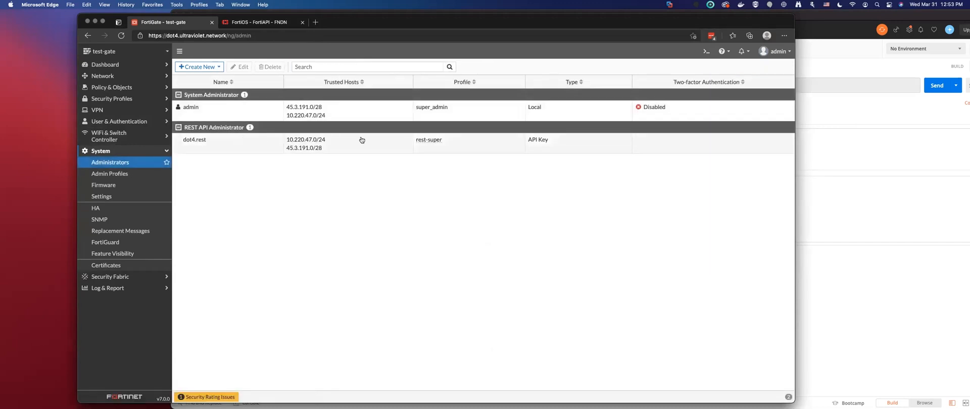
{"action": "mouse_move", "coordinate": [388, 150]}
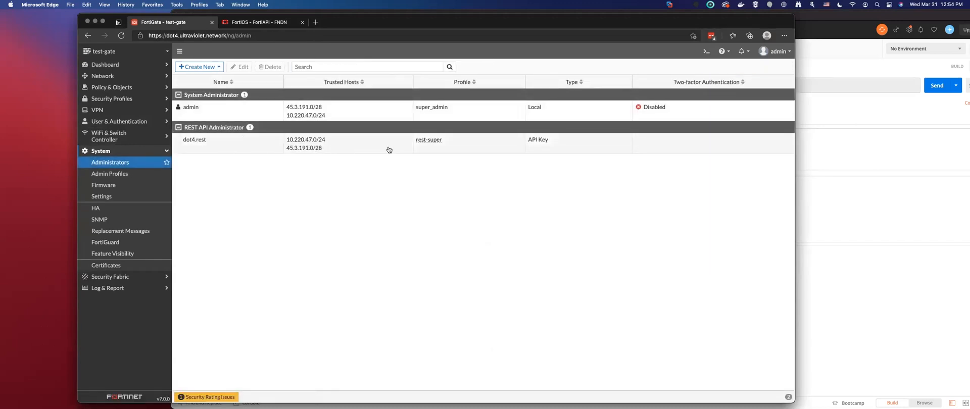
{"action": "mouse_move", "coordinate": [777, 147]}
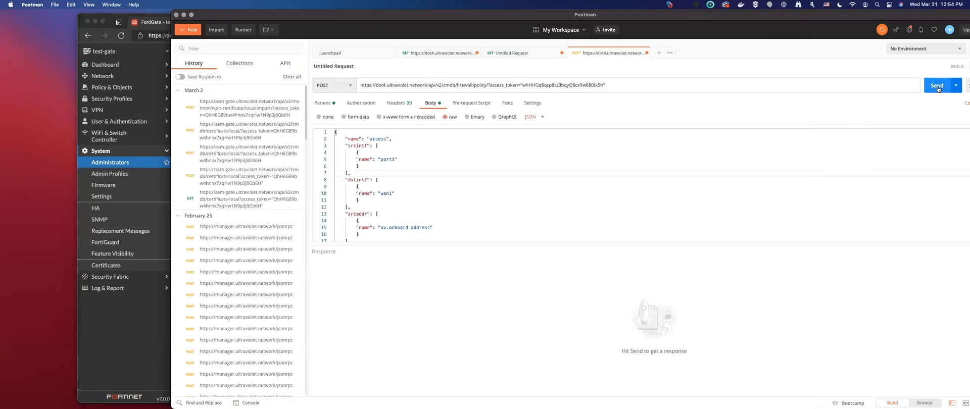
Send the firewall/policy POST and read the 401 Unauthorized error body.
{"action": "left_click", "coordinate": [937, 85]}
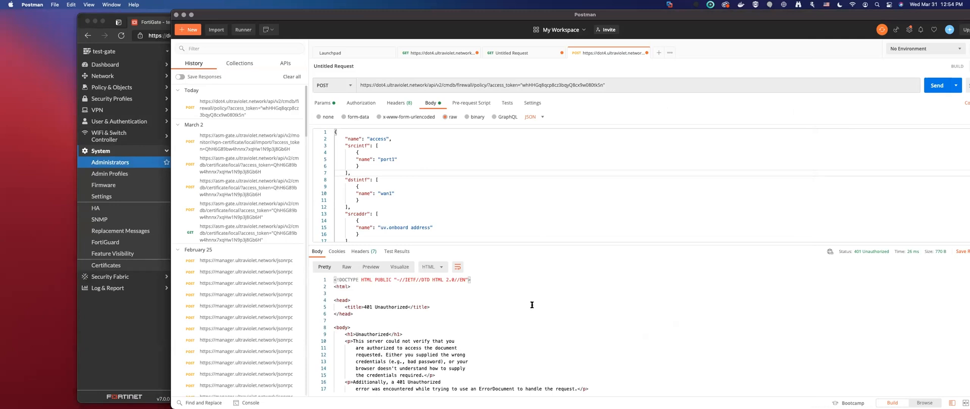
{"action": "scroll", "scroll_direction": "down", "scroll_amount": 3}
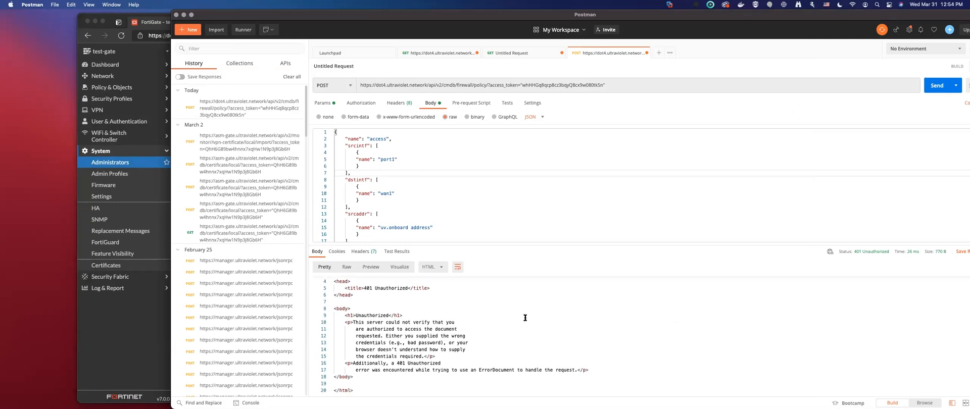
{"action": "mouse_move", "coordinate": [550, 84]}
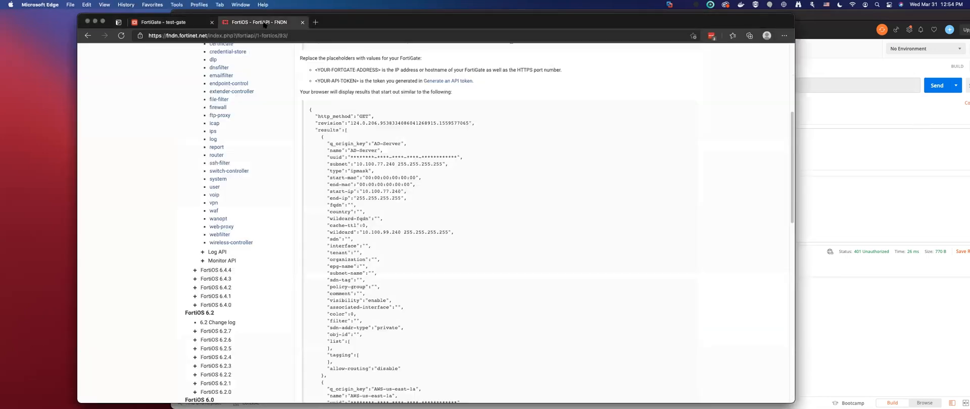
Try the API Comparison and Only Favorites toggles on the FortiOS CMDB API list.
{"action": "left_click", "coordinate": [261, 76]}
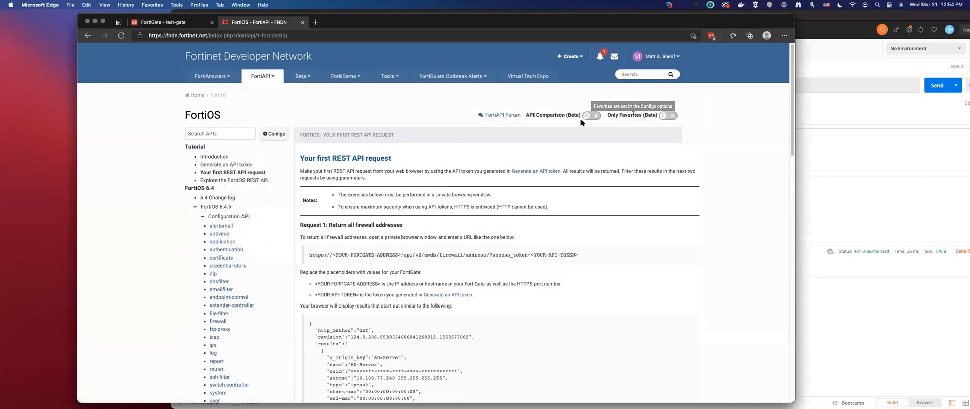
{"action": "left_click", "coordinate": [592, 115]}
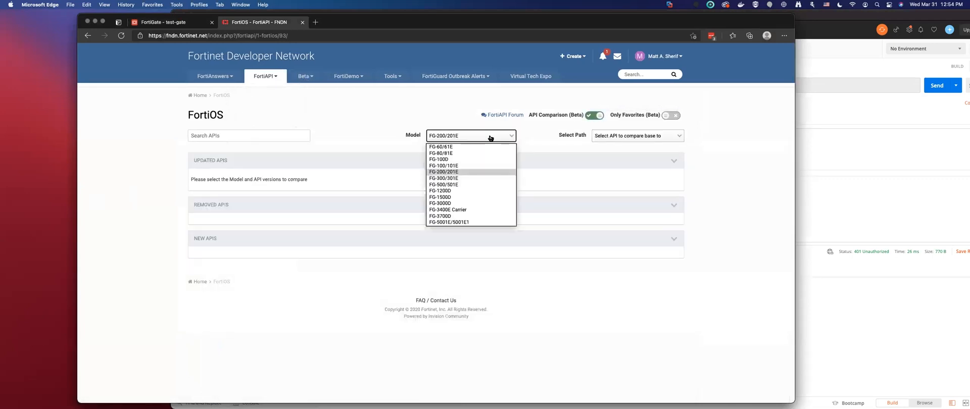
{"action": "left_click", "coordinate": [443, 172]}
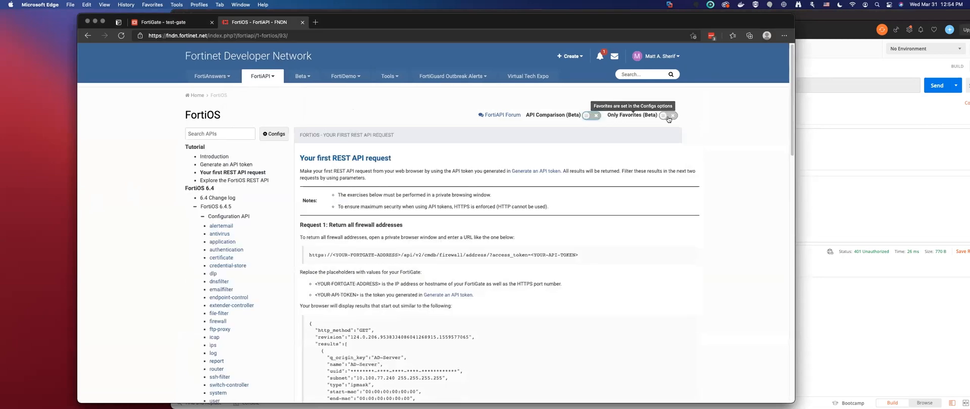
{"action": "left_click", "coordinate": [668, 115]}
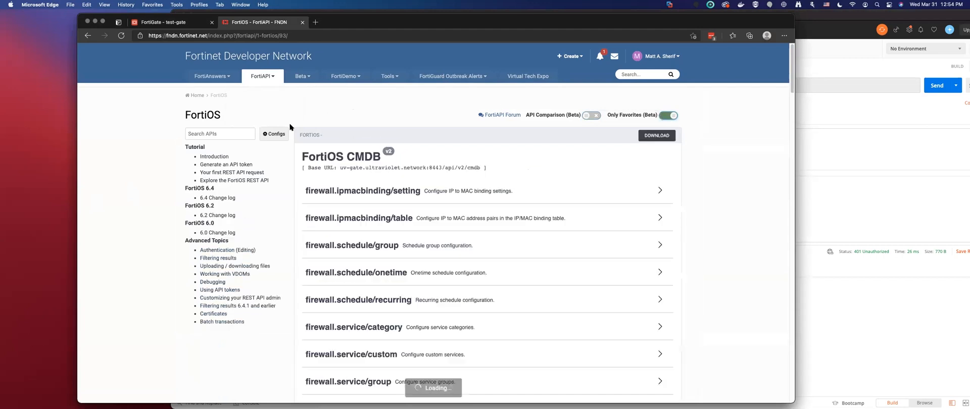
{"action": "left_click", "coordinate": [667, 115]}
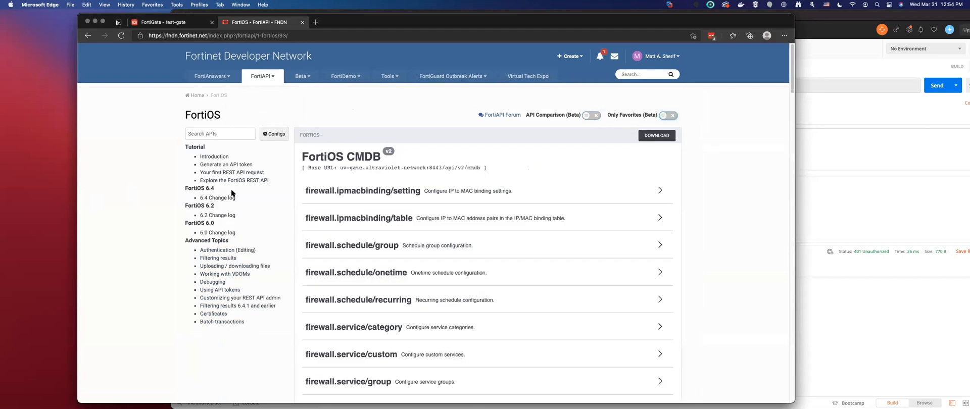
{"action": "left_click", "coordinate": [218, 198]}
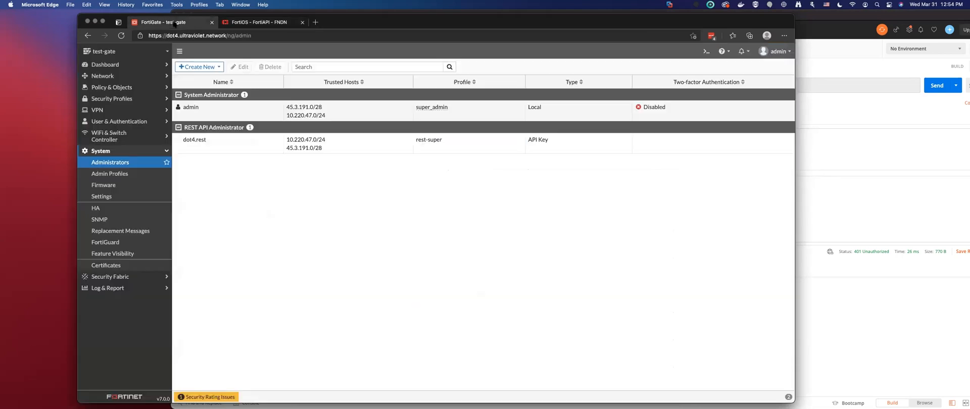
Show the FortiGate Firewall Policy list before returning to Postman.
{"action": "left_click", "coordinate": [112, 88]}
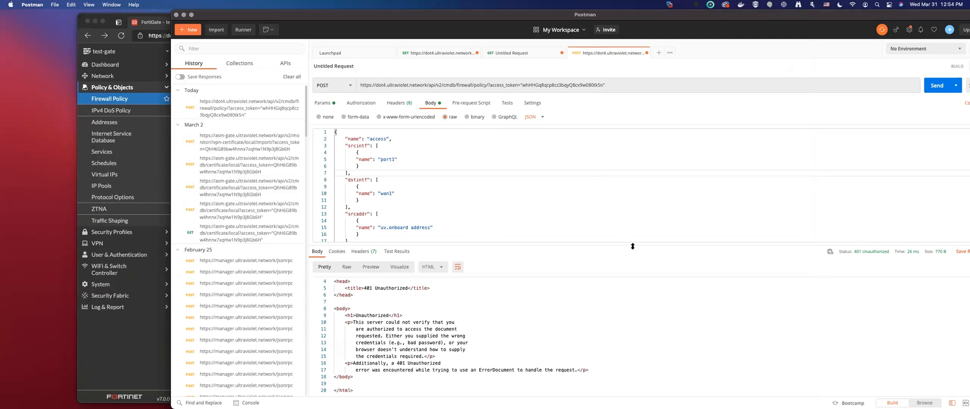
{"action": "mouse_move", "coordinate": [676, 292]}
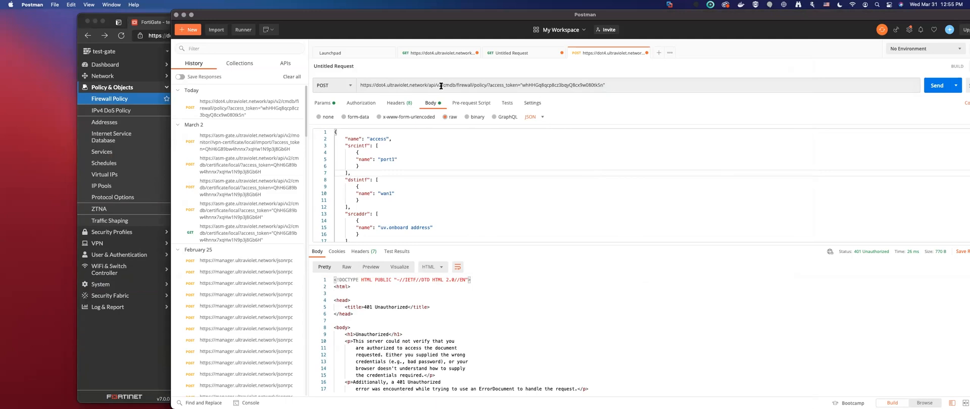
{"action": "mouse_move", "coordinate": [471, 69]}
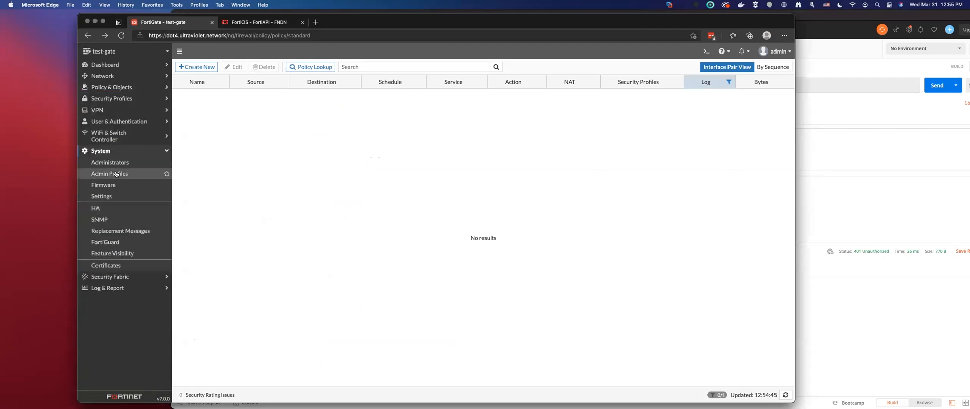
Edit the dot4.rest administrator and regenerate its REST API key.
{"action": "left_click", "coordinate": [110, 162]}
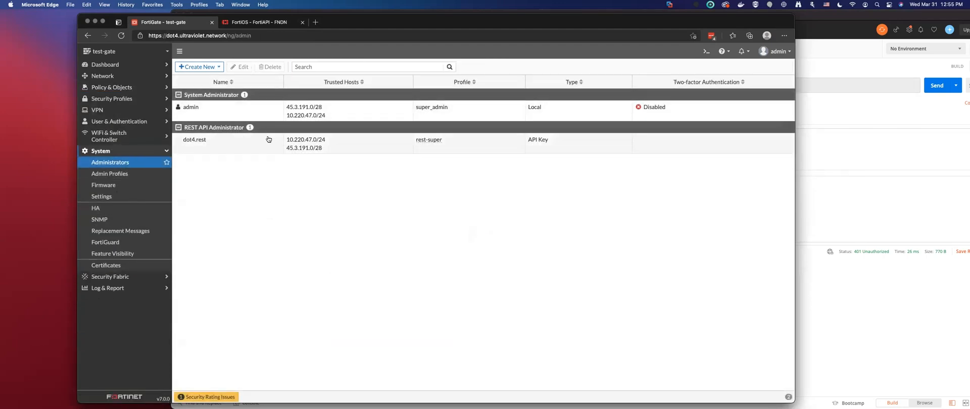
{"action": "double_click", "coordinate": [194, 139]}
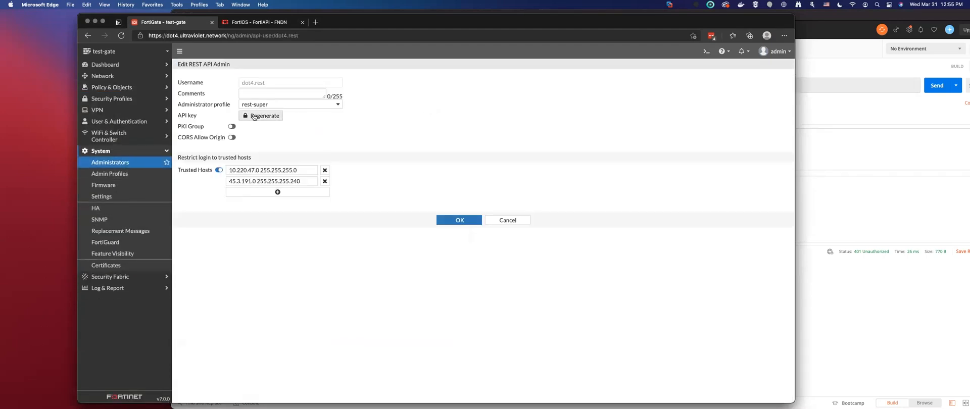
{"action": "left_click", "coordinate": [263, 117]}
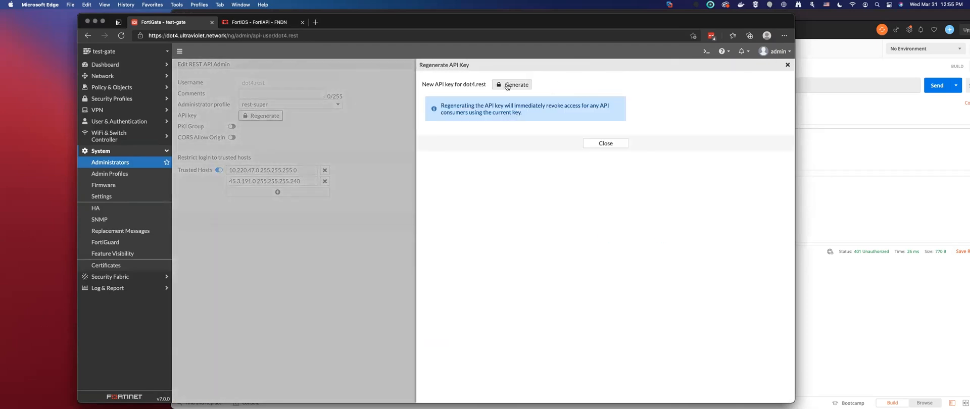
{"action": "left_click", "coordinate": [514, 85]}
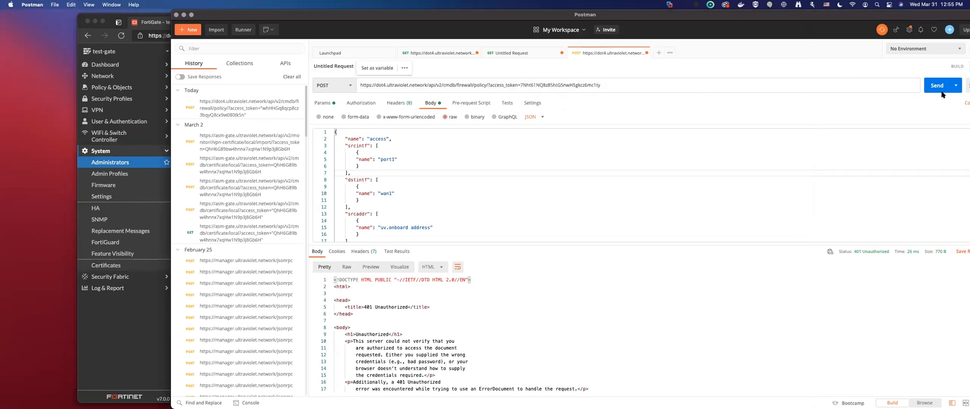
Resend the firewall/policy POST with the regenerated token, getting 200 OK.
{"action": "left_click", "coordinate": [937, 86]}
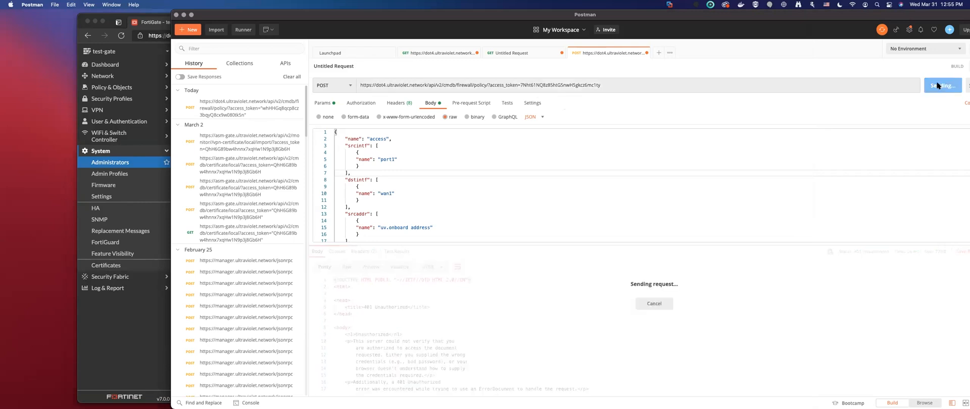
{"action": "left_click", "coordinate": [940, 85]}
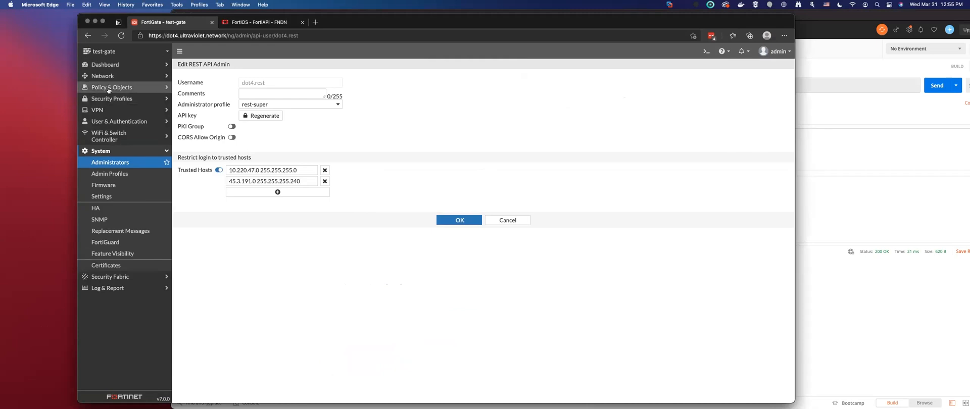
{"action": "left_click", "coordinate": [111, 88]}
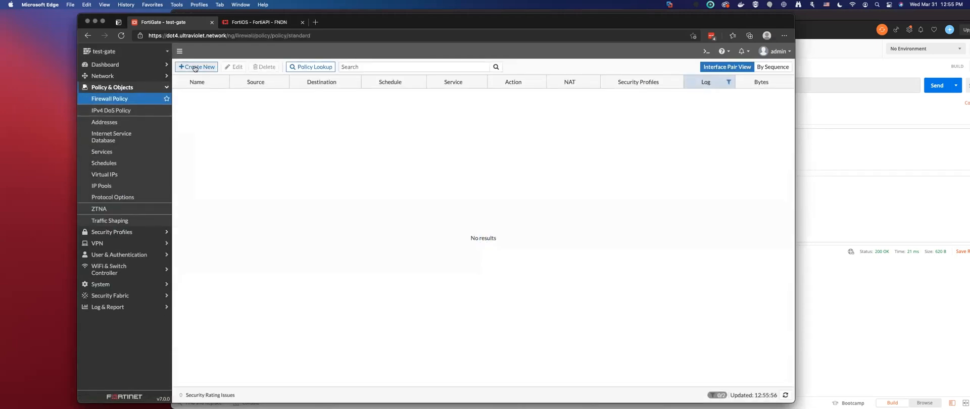
{"action": "left_click", "coordinate": [310, 67]}
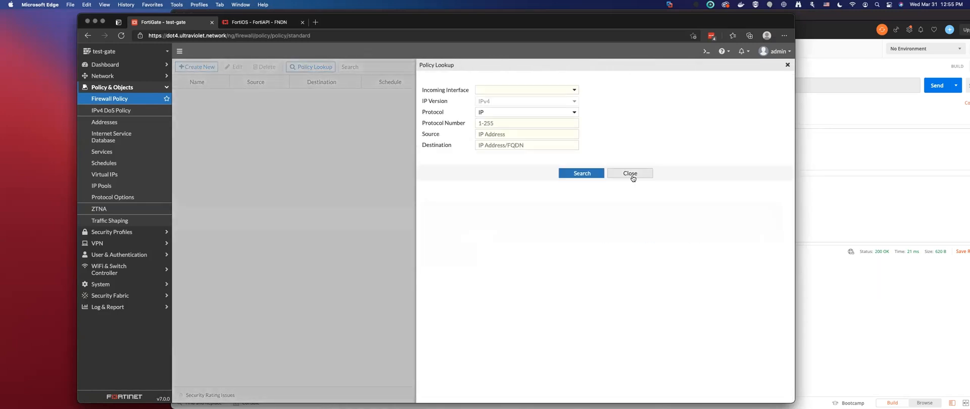
{"action": "left_click", "coordinate": [630, 174]}
{"action": "type", "text": "show"}
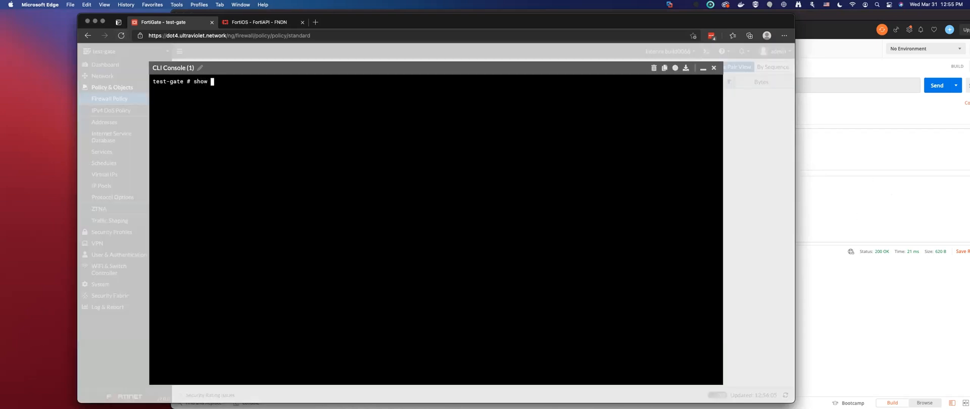
Run 'show firewall policy' in the CLI, check the 'access' policy, and close the console.
{"action": "type", "text": "firewall policy"}
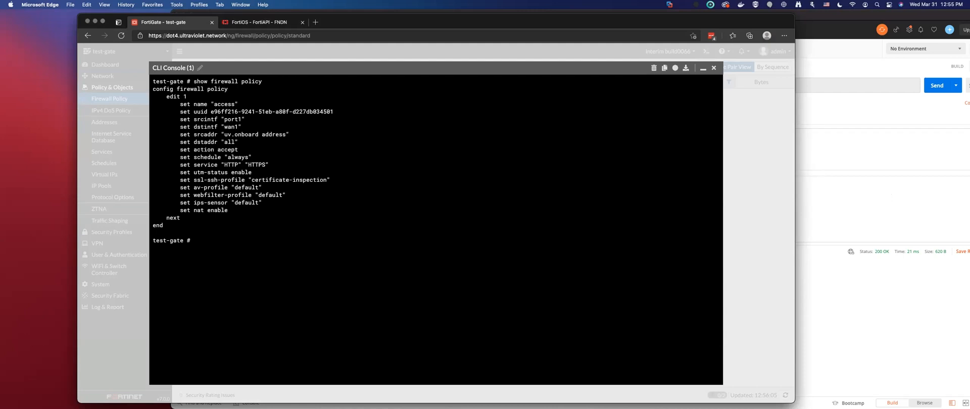
{"action": "left_click", "coordinate": [703, 68]}
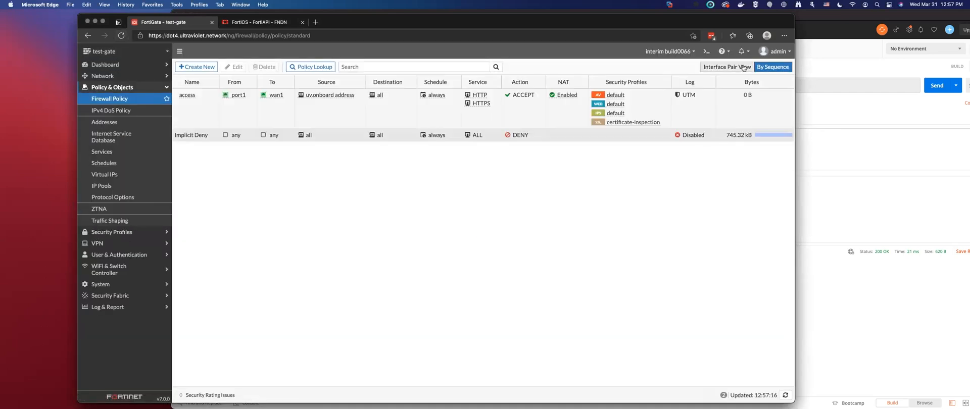
Toggle Interface Pair View and refresh the firewall policy list.
{"action": "left_click", "coordinate": [772, 67]}
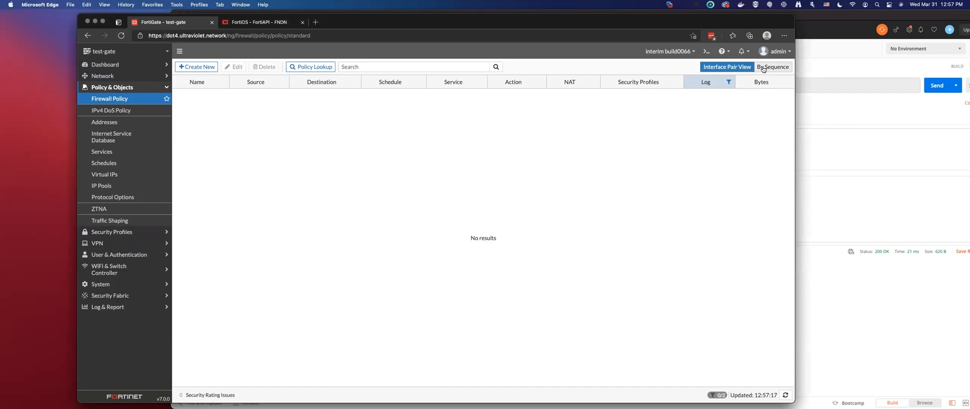
{"action": "left_click", "coordinate": [772, 67]}
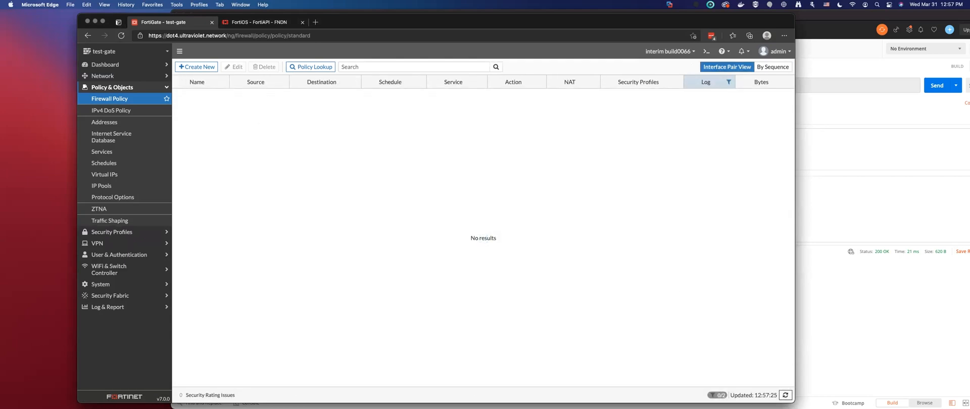
{"action": "left_click", "coordinate": [783, 35]}
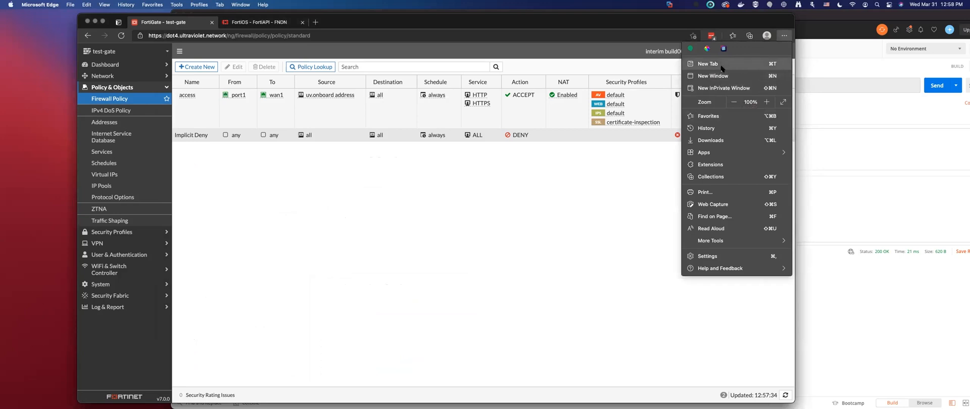
Log in as admin in a new InPrivate window and open Policy & Objects.
{"action": "left_click", "coordinate": [724, 88]}
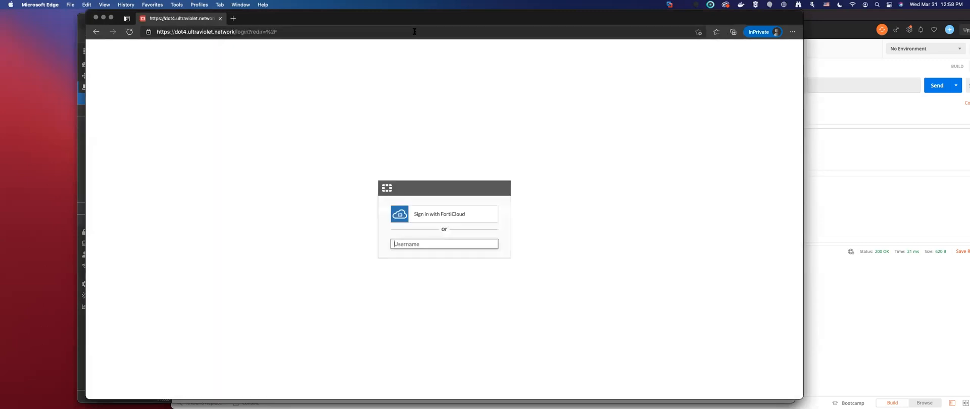
{"action": "type", "text": "admin"}
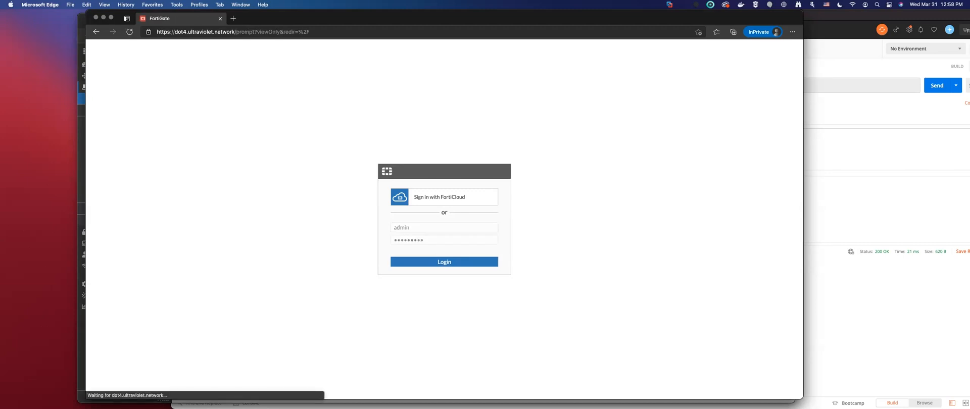
{"action": "left_click", "coordinate": [444, 262]}
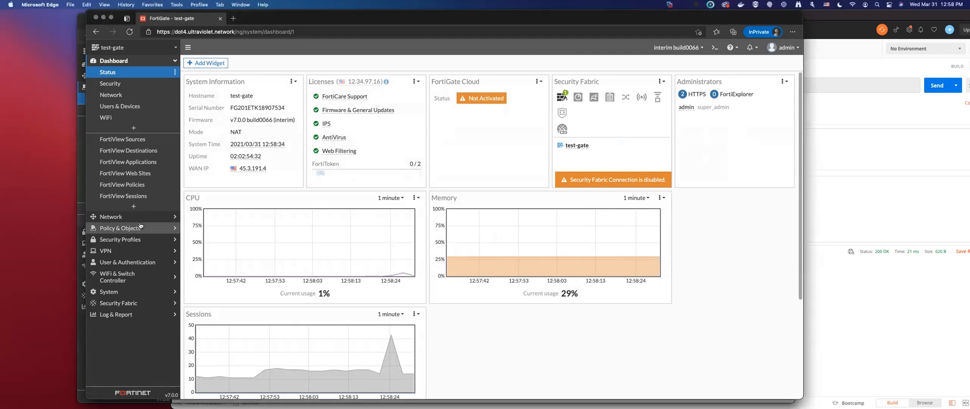
{"action": "left_click", "coordinate": [119, 227]}
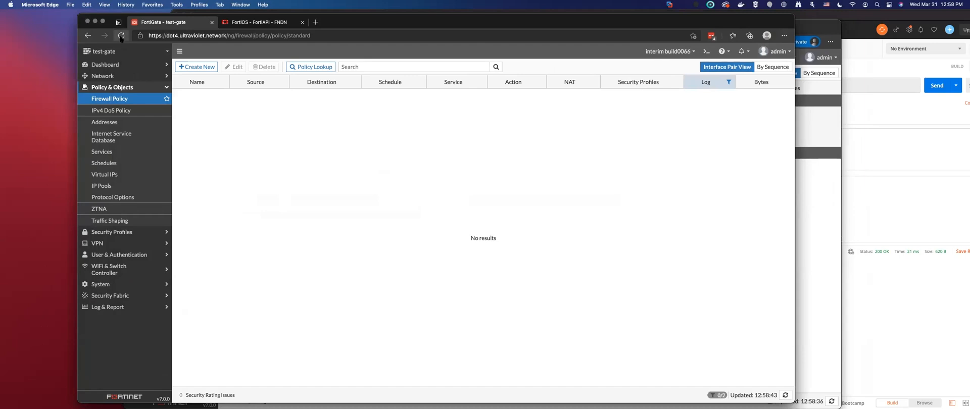
{"action": "mouse_move", "coordinate": [121, 36]}
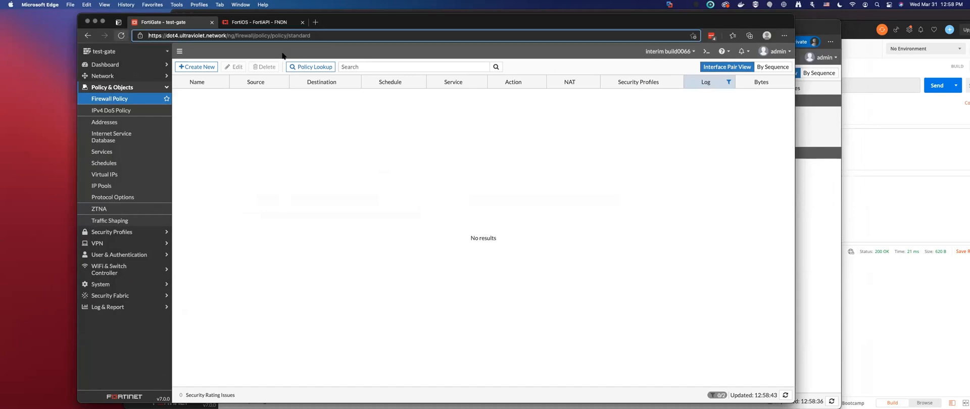
Clear Edge's cached images and files from History's Clear browsing data dialog.
{"action": "left_click", "coordinate": [784, 35]}
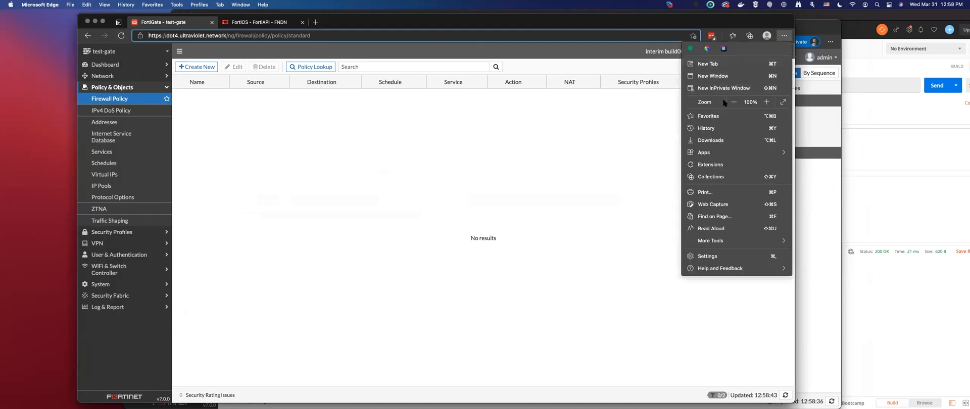
{"action": "mouse_move", "coordinate": [719, 130]}
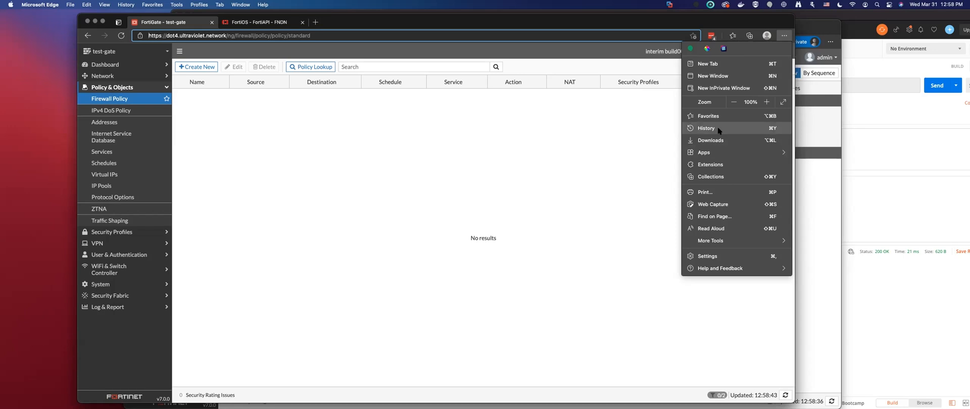
{"action": "left_click", "coordinate": [706, 128]}
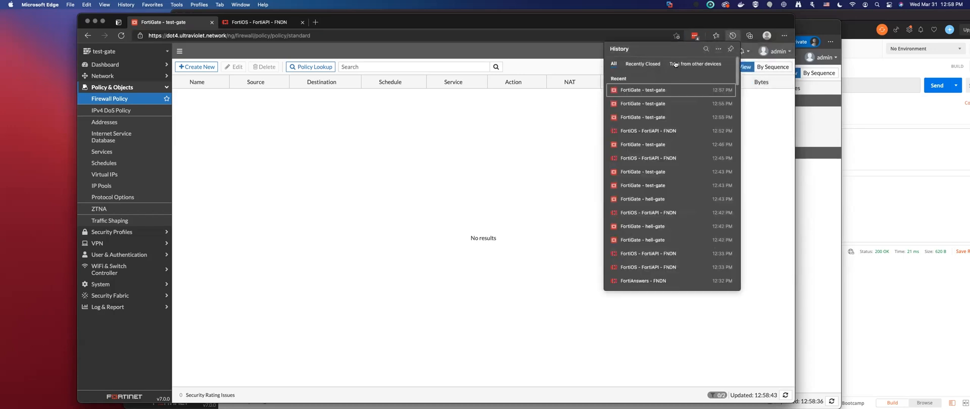
{"action": "left_click", "coordinate": [783, 36]}
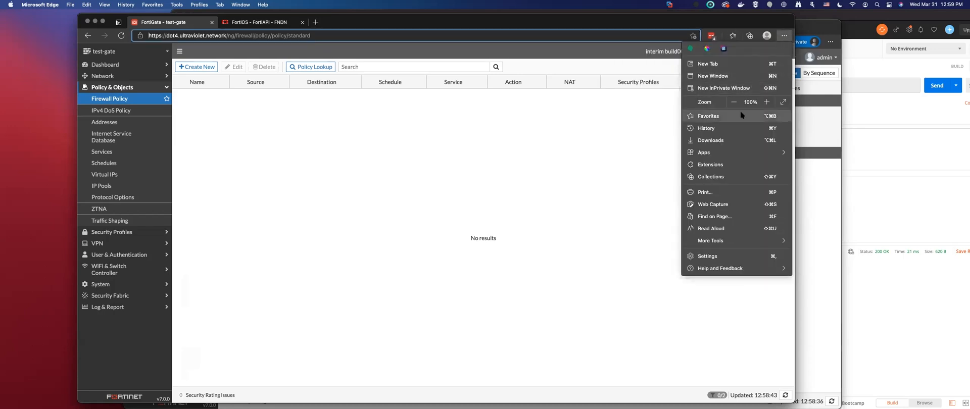
{"action": "mouse_move", "coordinate": [727, 130]}
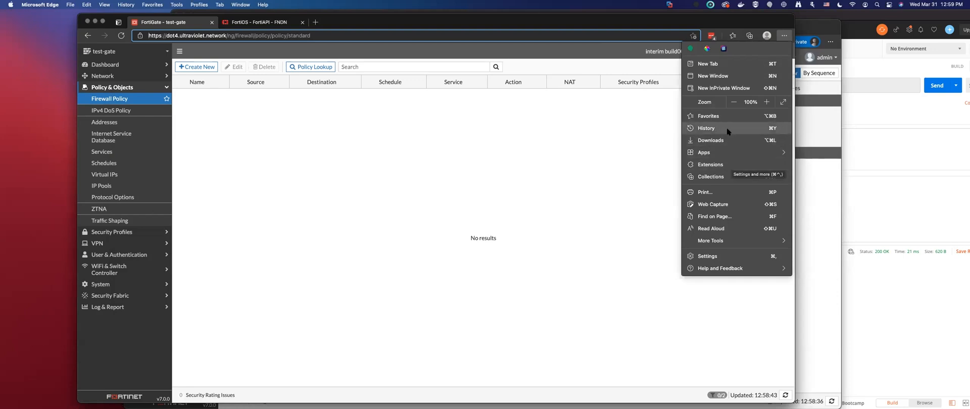
{"action": "left_click", "coordinate": [705, 128]}
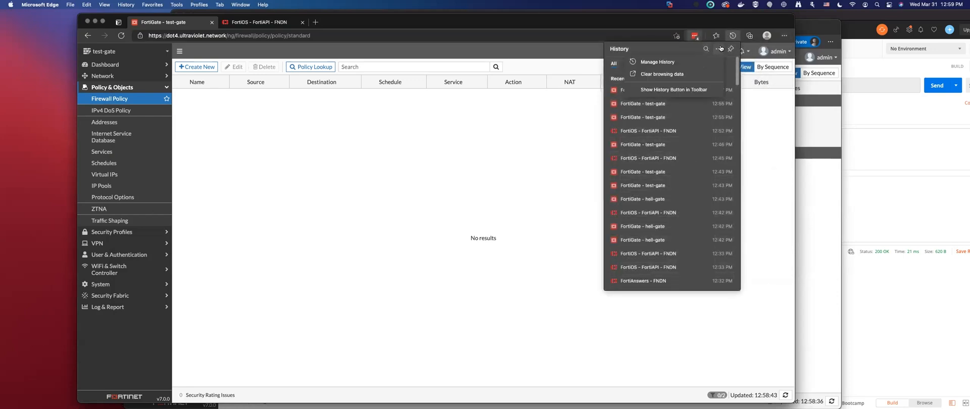
{"action": "left_click", "coordinate": [662, 75]}
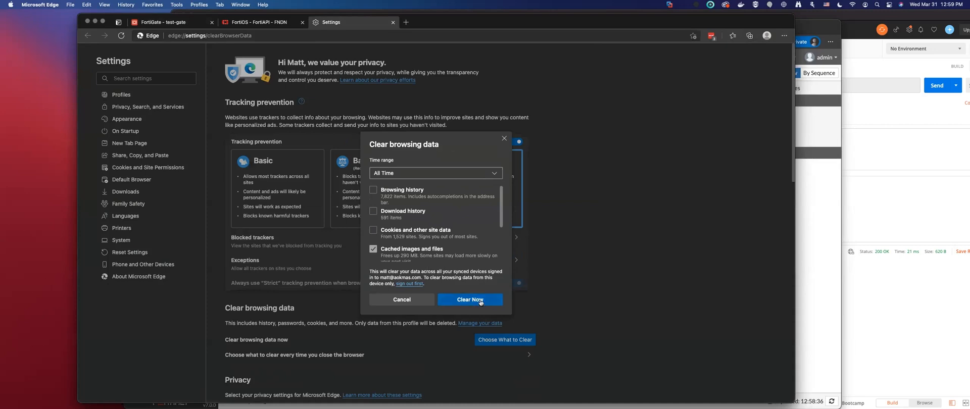
{"action": "left_click", "coordinate": [470, 300]}
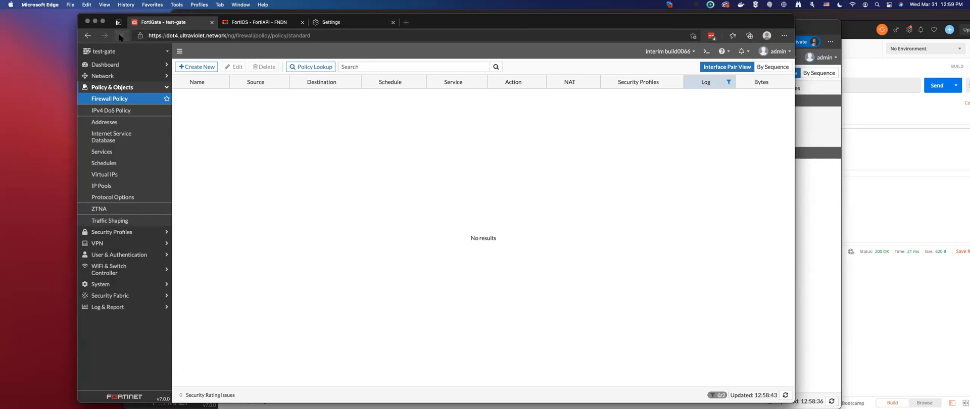
Reload the FortiGate tab and clear browsing data again from the Settings page.
{"action": "left_click", "coordinate": [122, 35]}
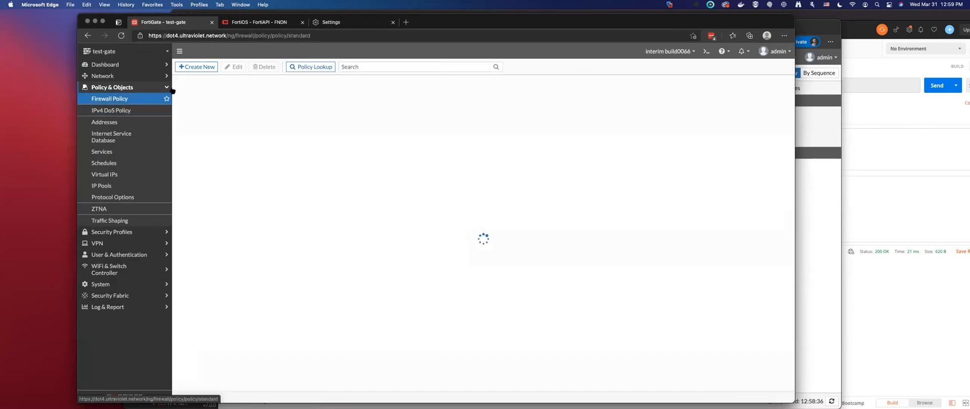
{"action": "left_click", "coordinate": [353, 23]}
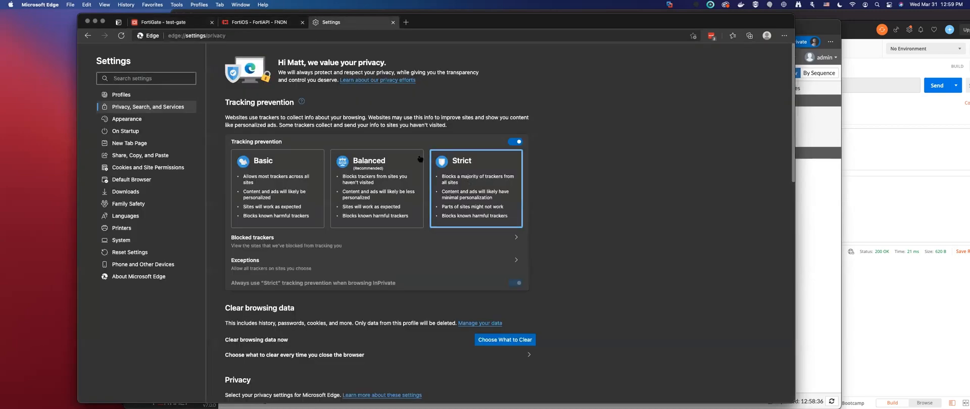
{"action": "mouse_move", "coordinate": [148, 168]}
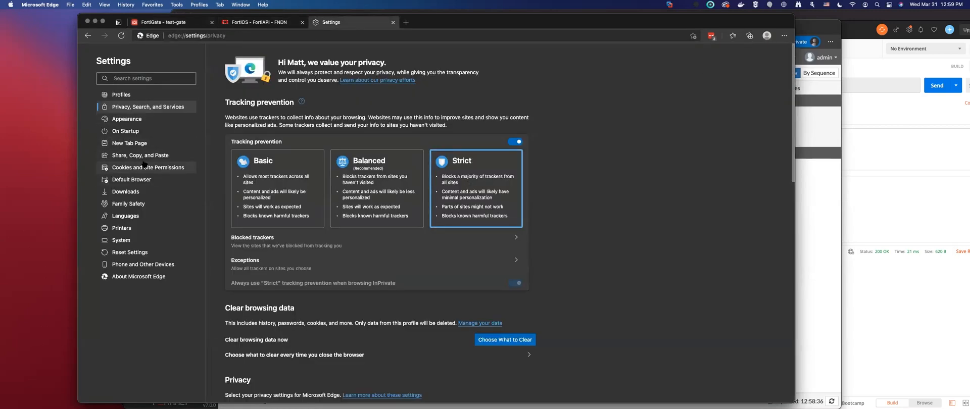
{"action": "left_click", "coordinate": [783, 35]}
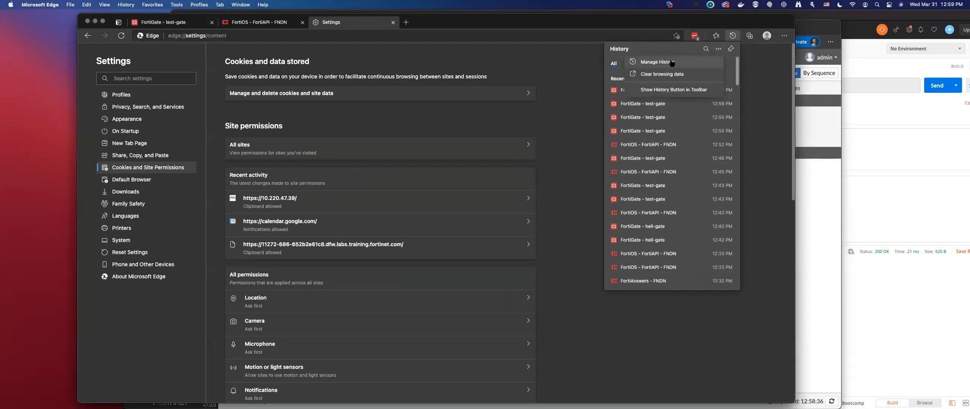
{"action": "left_click", "coordinate": [661, 74]}
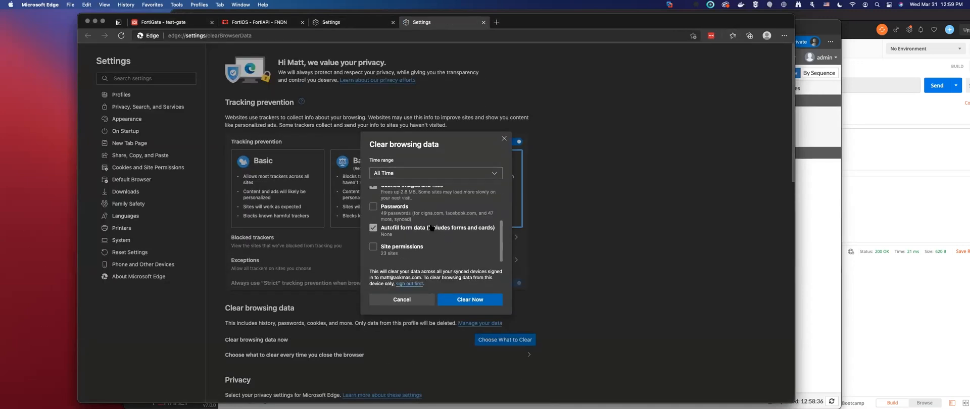
{"action": "left_click", "coordinate": [469, 299]}
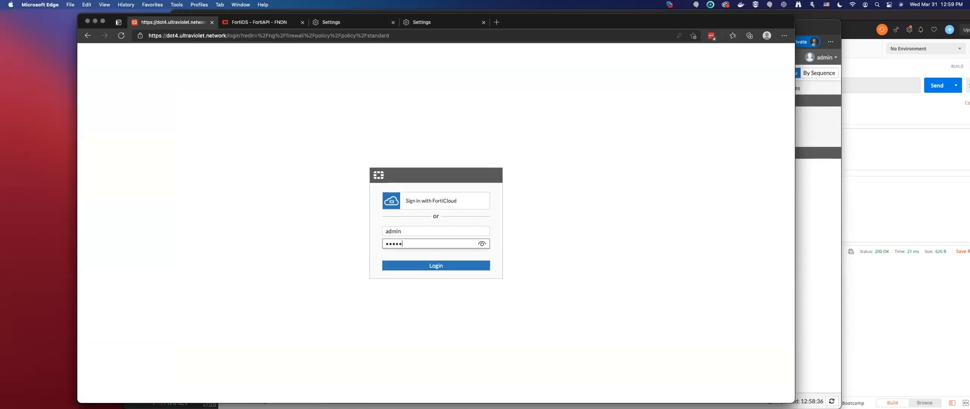
Log back in to FortiGate with the entered admin credentials.
{"action": "left_click", "coordinate": [435, 265]}
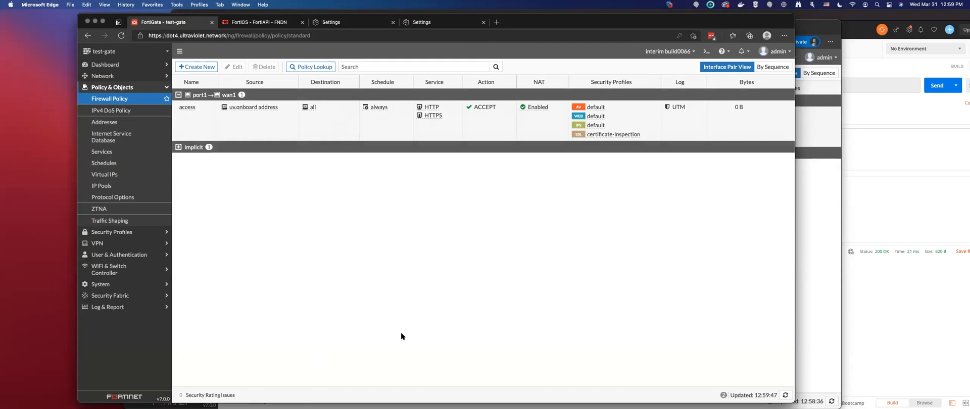
{"action": "mouse_move", "coordinate": [618, 177]}
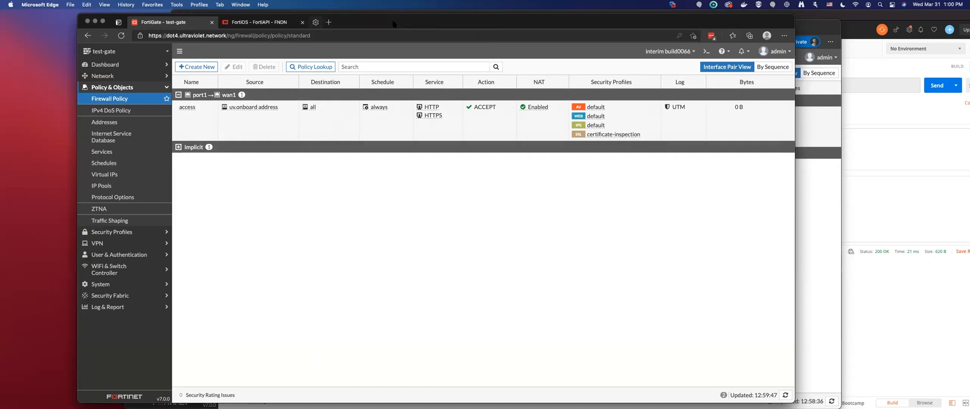
{"action": "mouse_move", "coordinate": [392, 188]}
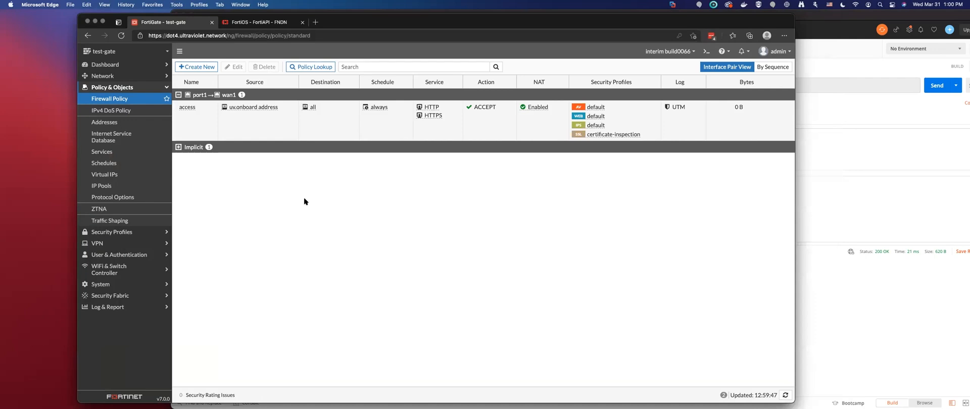
{"action": "mouse_move", "coordinate": [964, 96]}
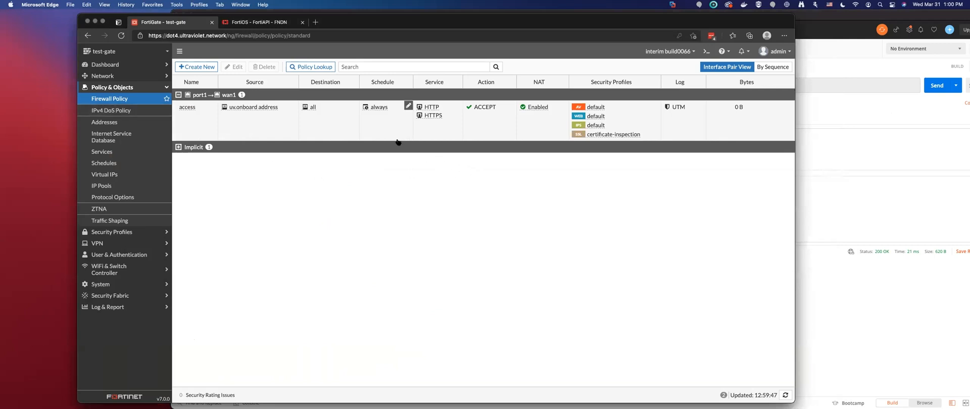
{"action": "mouse_move", "coordinate": [401, 148]}
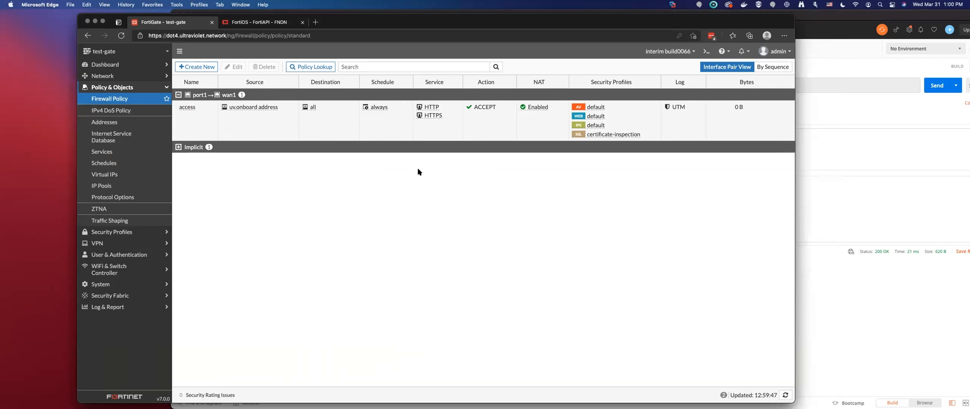
{"action": "mouse_move", "coordinate": [184, 163]}
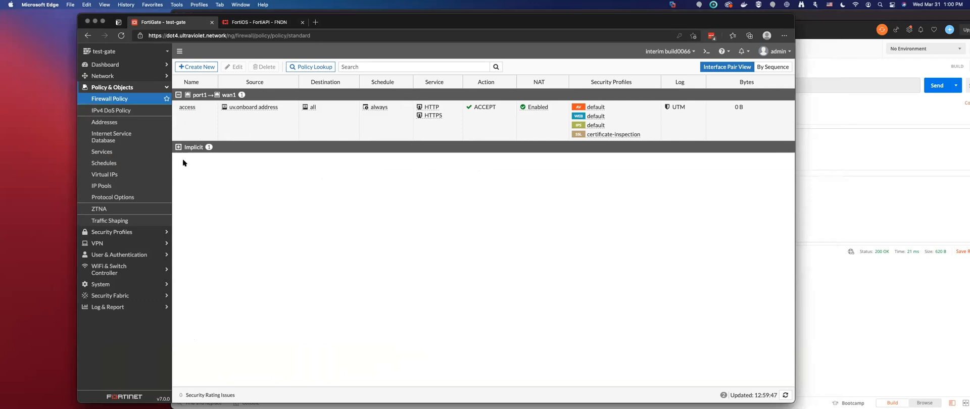